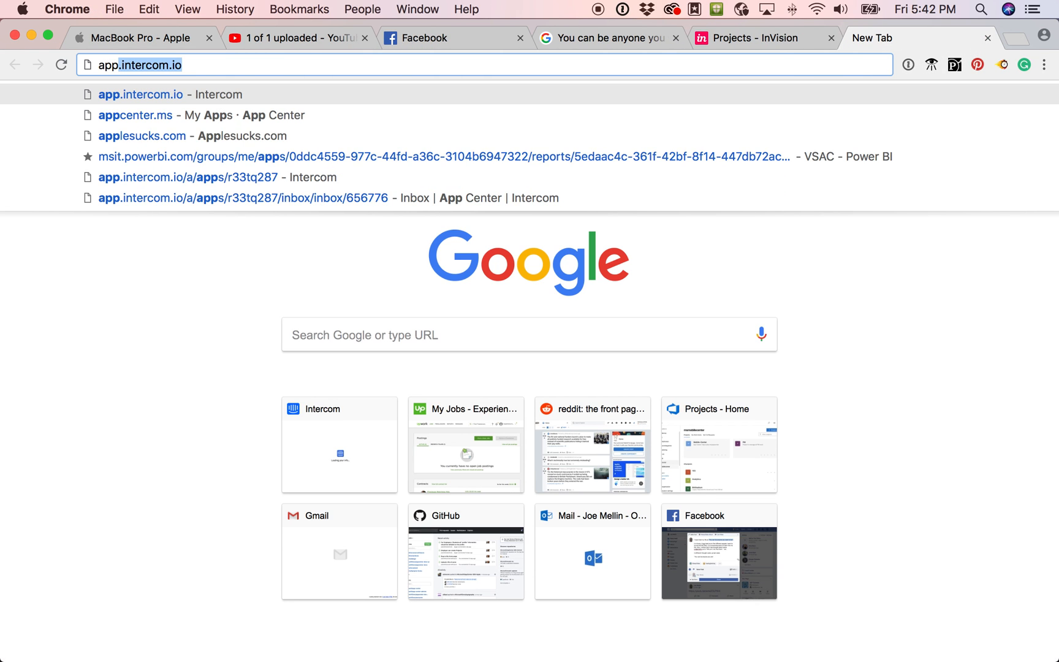
Search for invisionapp.com and load the InVision homepage from the results.
{"action": "type", "text": "invisionapp.comn&oq=inv&aqs=chrome.0.69i59j69i60l3j0l2.3332j0j7&sourceid=chrome..."}
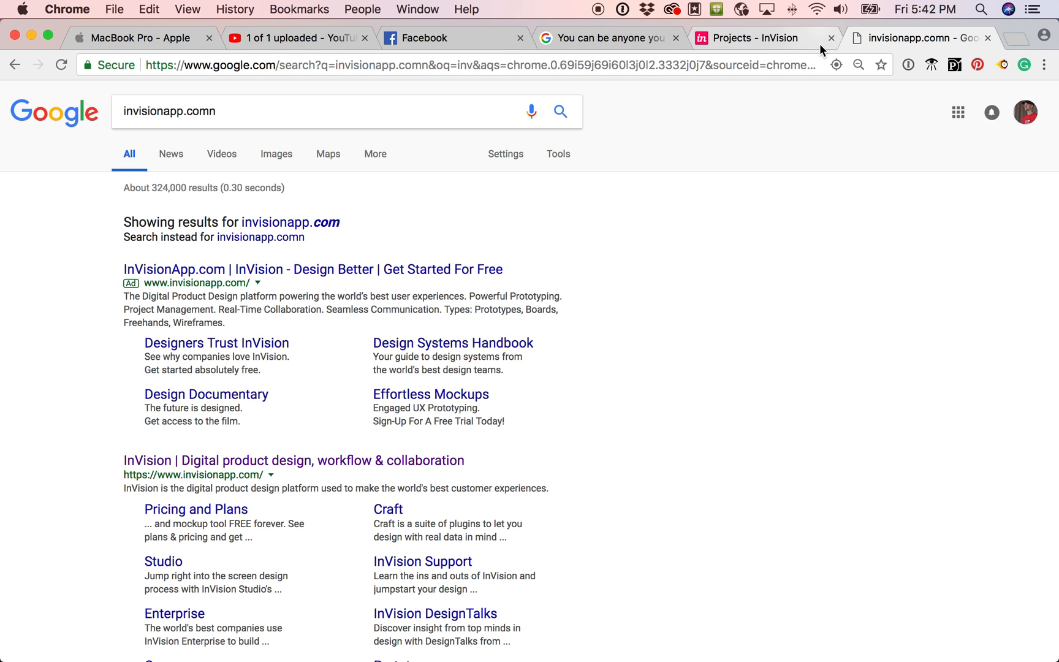
{"action": "left_click", "coordinate": [293, 460]}
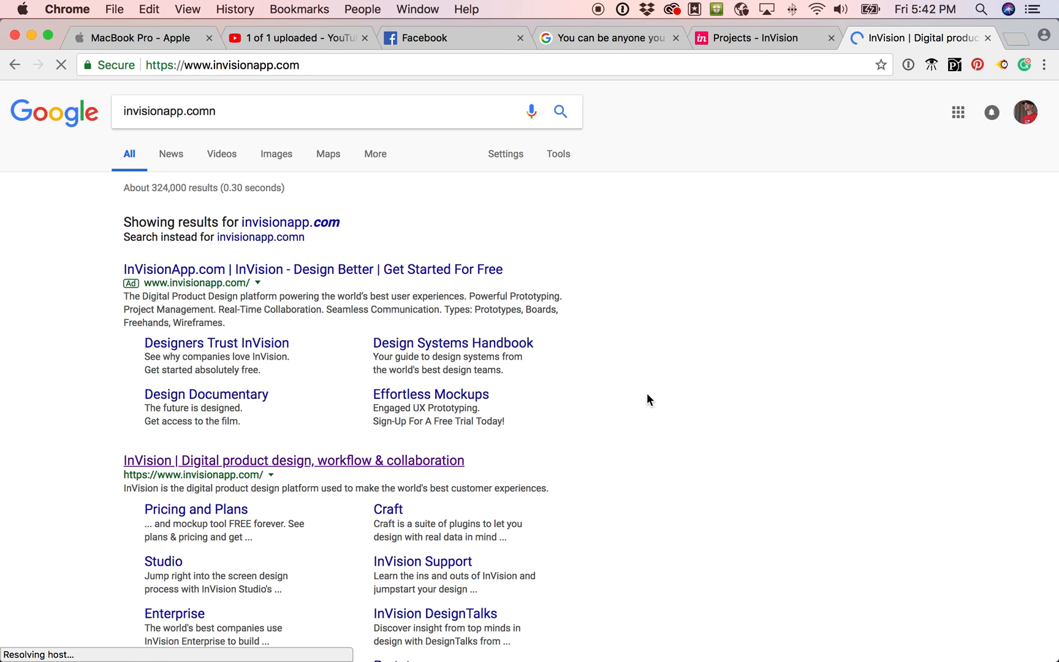
{"action": "left_click", "coordinate": [293, 459]}
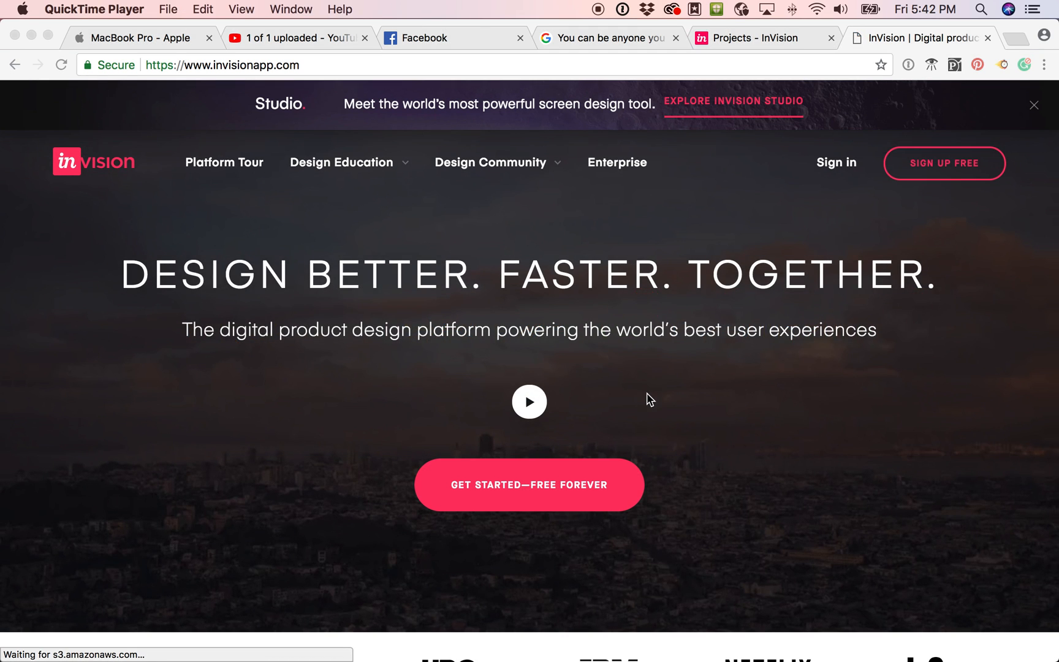
{"action": "mouse_move", "coordinate": [675, 279]}
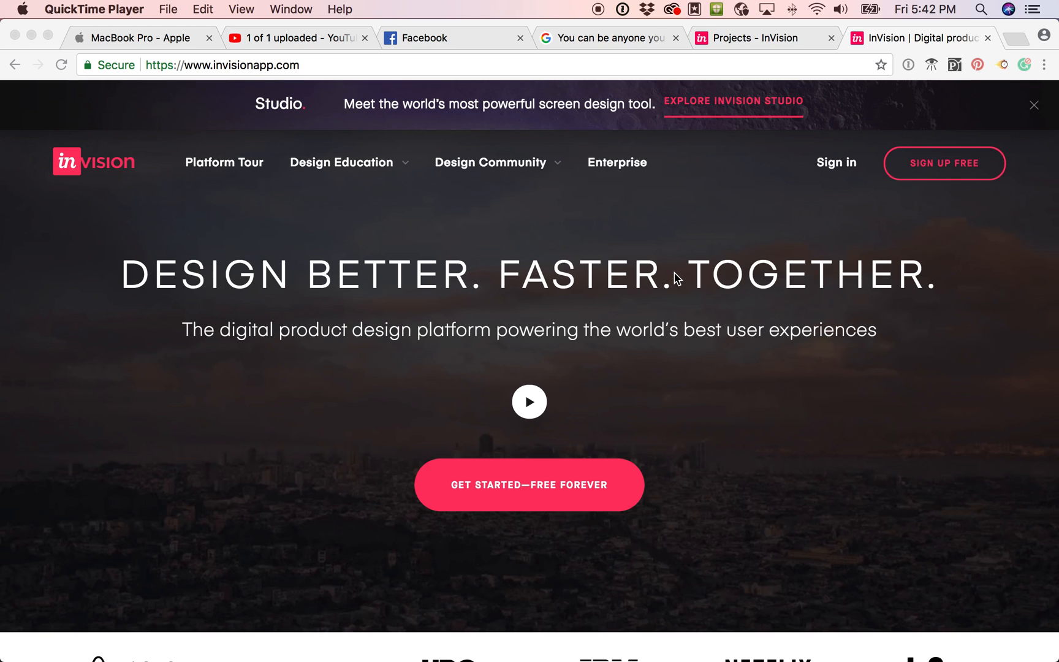
{"action": "mouse_move", "coordinate": [735, 84]}
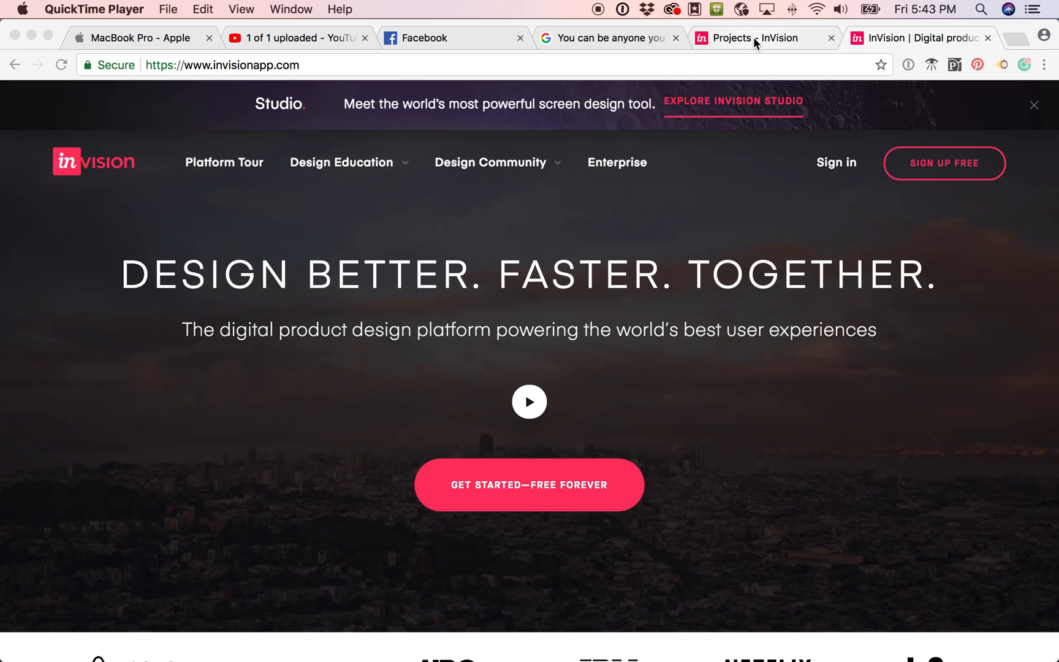
Return to the My Projects list and start a new project via the pink + button.
{"action": "left_click", "coordinate": [753, 38]}
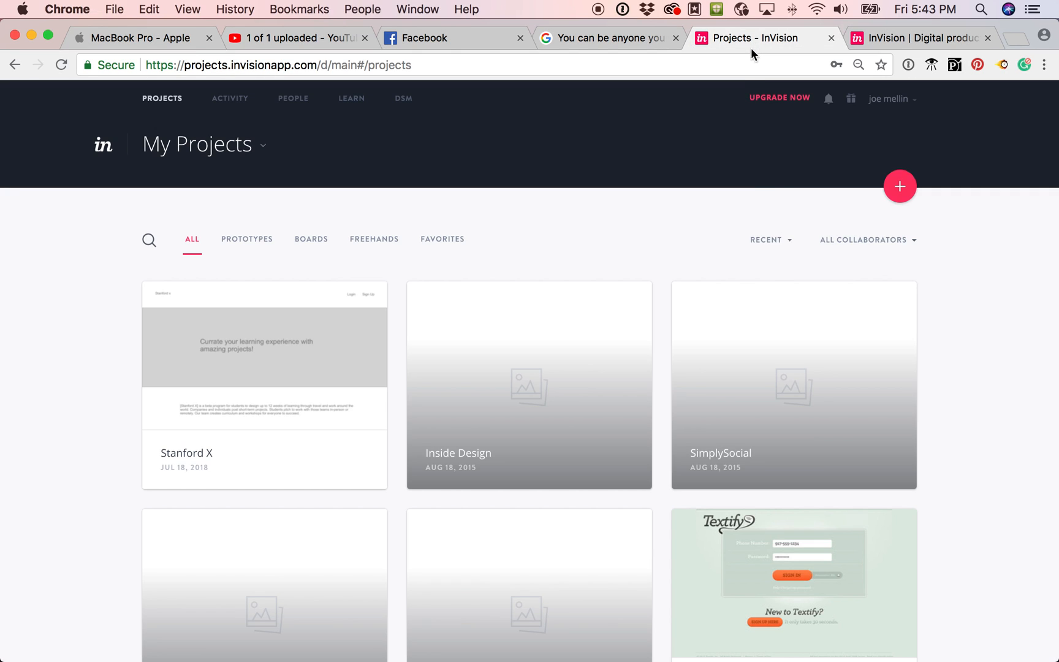
{"action": "mouse_move", "coordinate": [899, 186]}
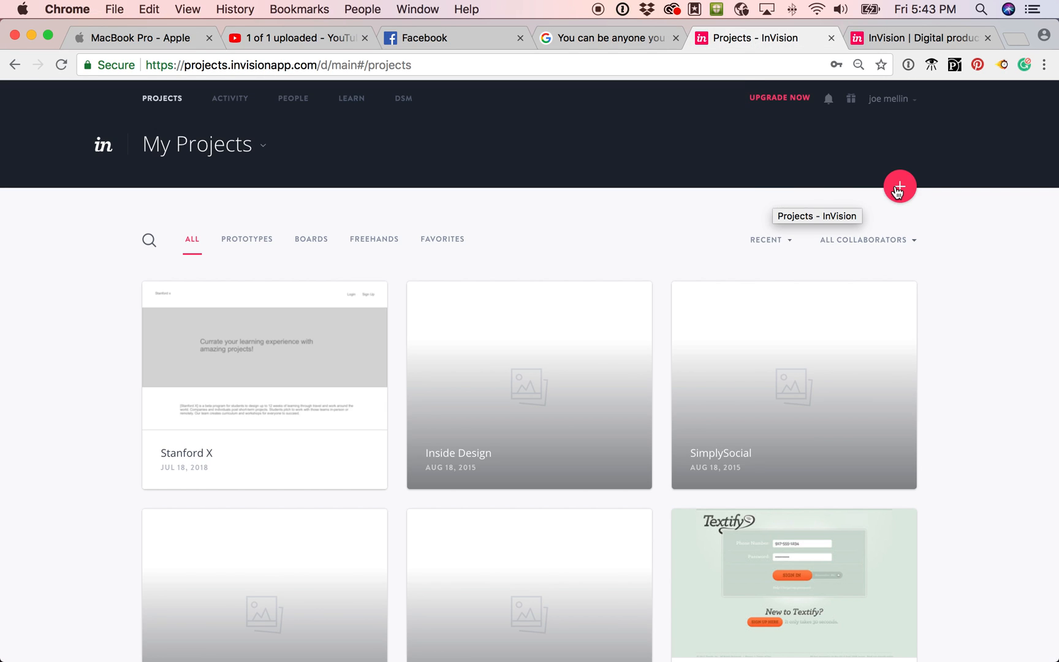
{"action": "left_click", "coordinate": [900, 187]}
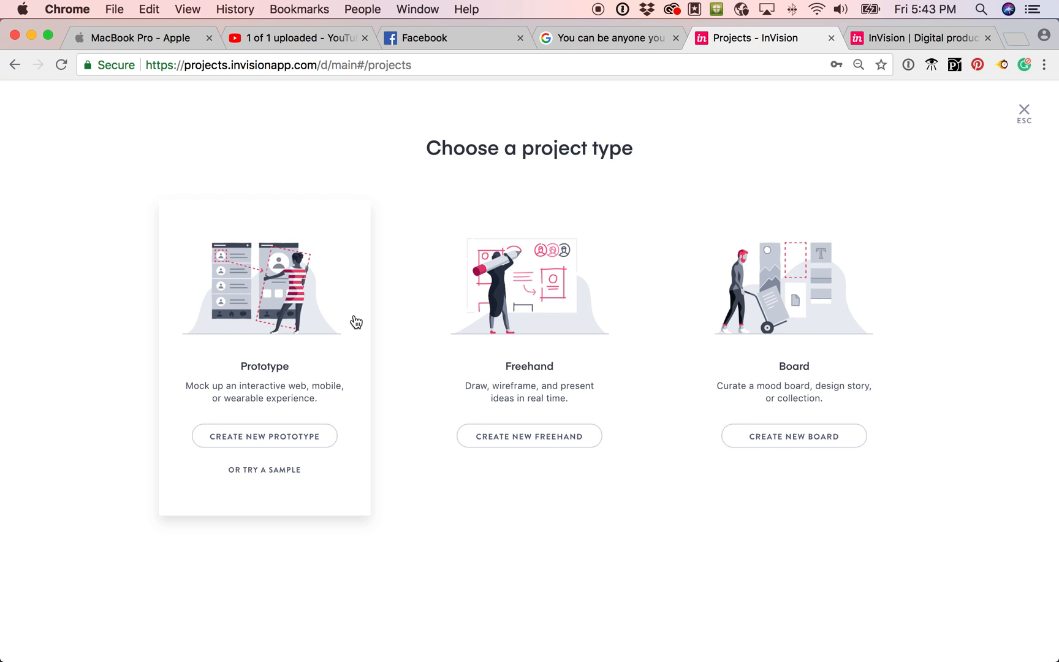
{"action": "mouse_move", "coordinate": [264, 443]}
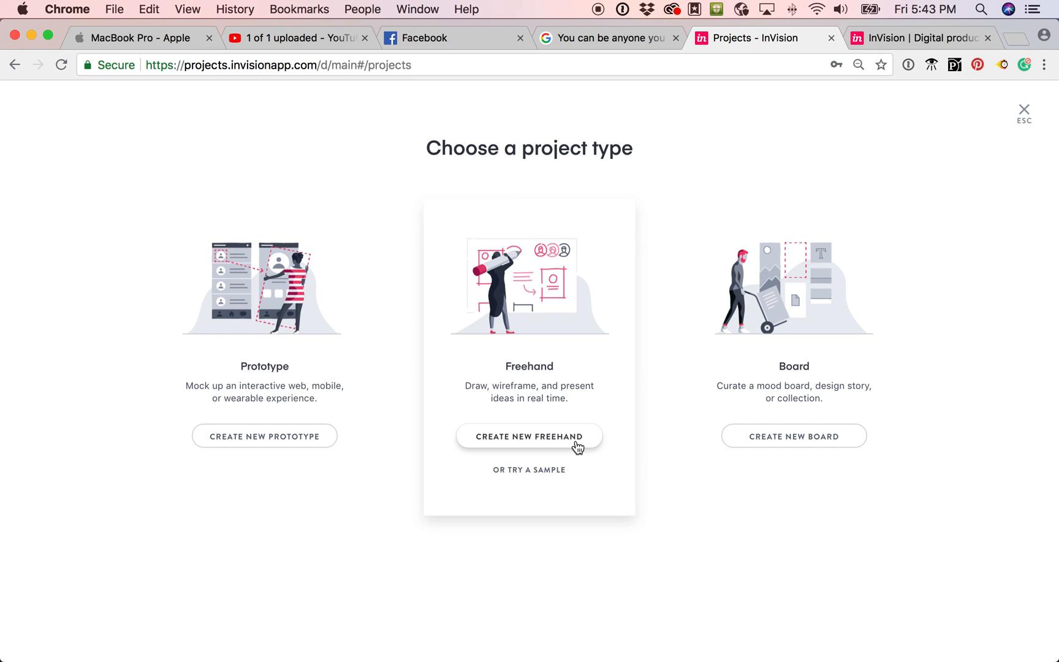
{"action": "mouse_move", "coordinate": [341, 447]}
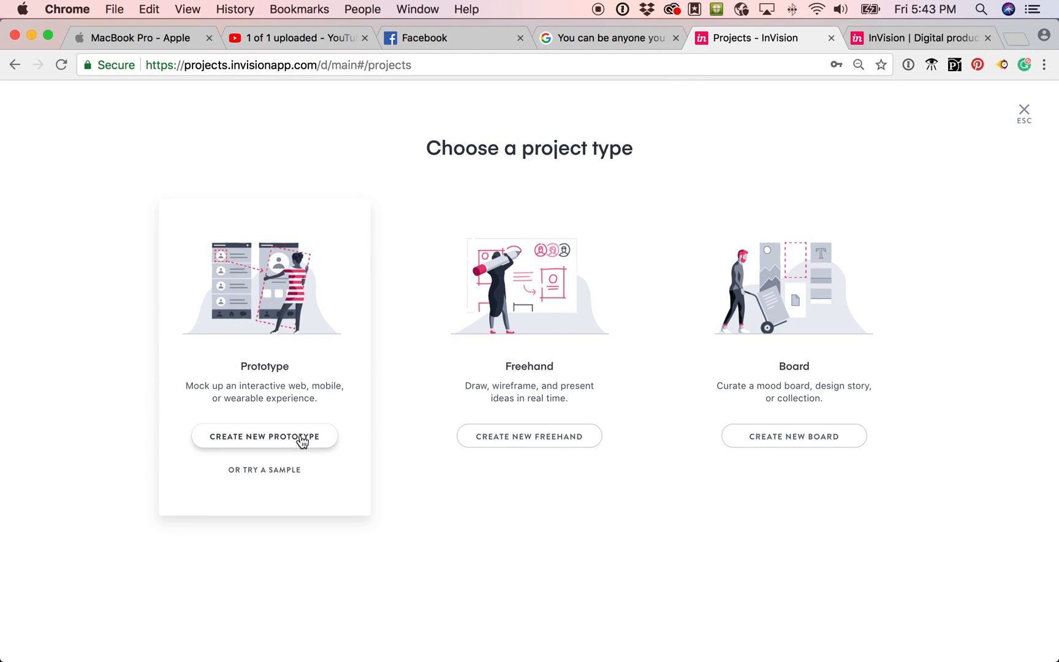
Create a Desktop prototype project named Test and reach its empty screens page.
{"action": "left_click", "coordinate": [264, 436]}
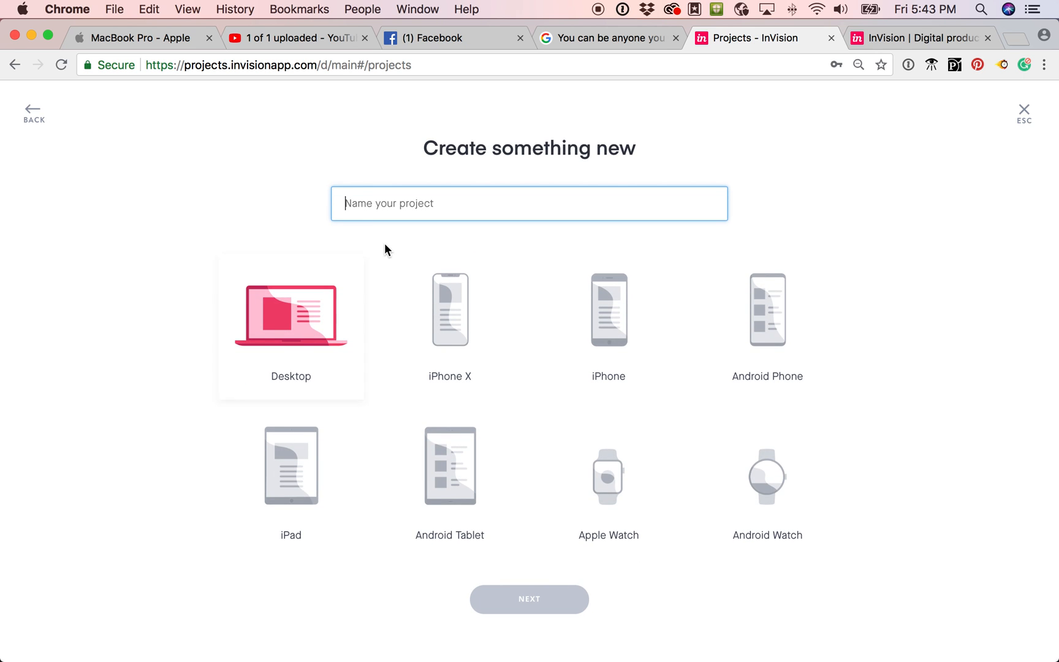
{"action": "type", "text": "Te"}
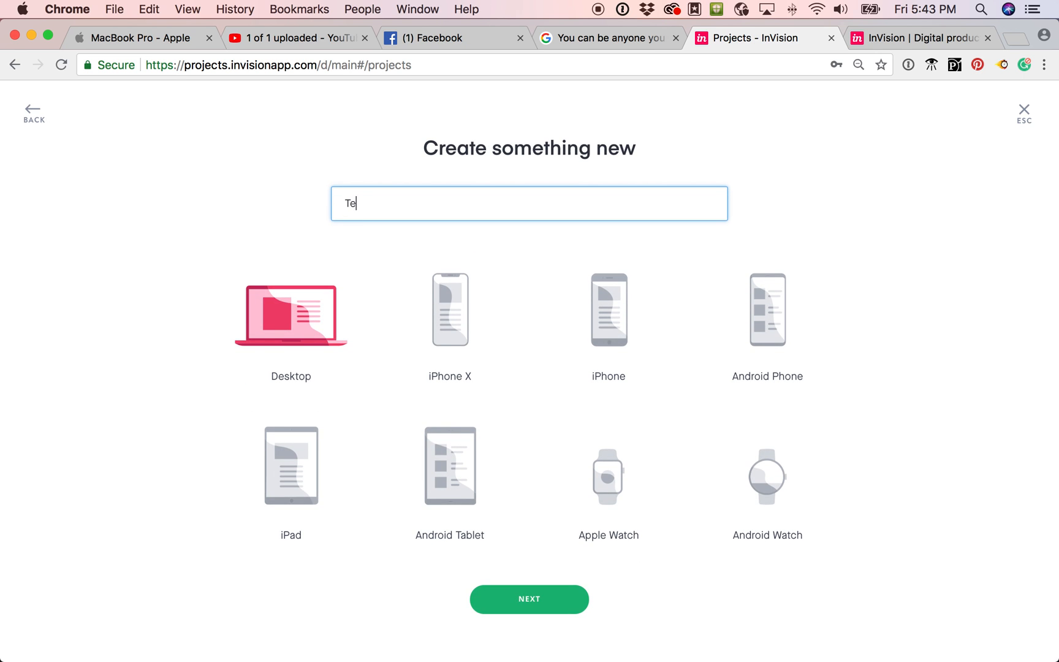
{"action": "left_click", "coordinate": [1023, 109]}
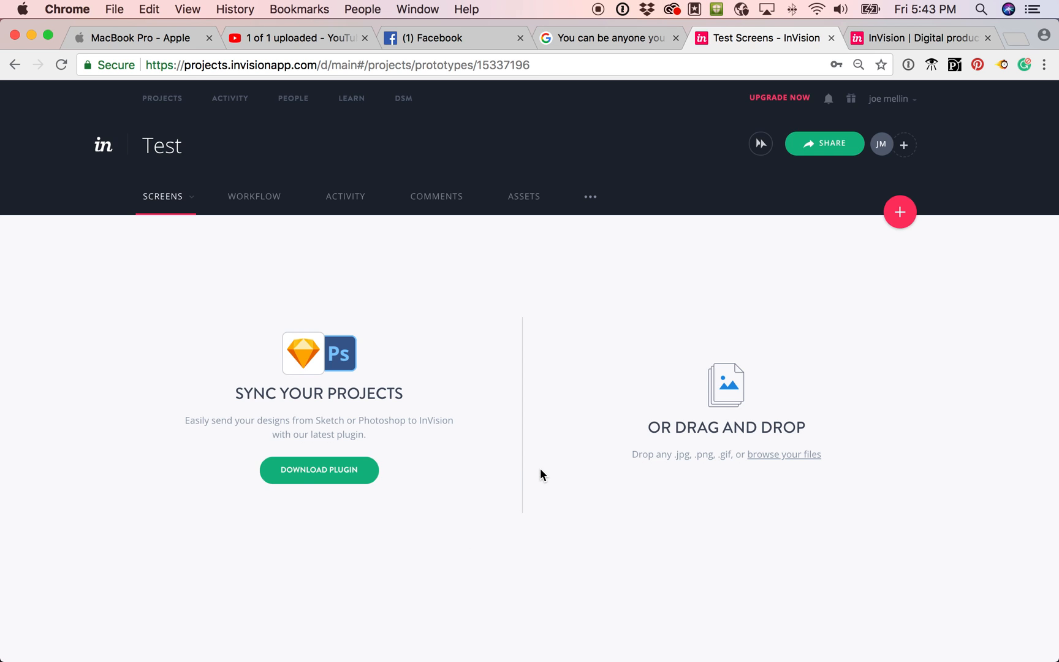
{"action": "mouse_move", "coordinate": [266, 293]}
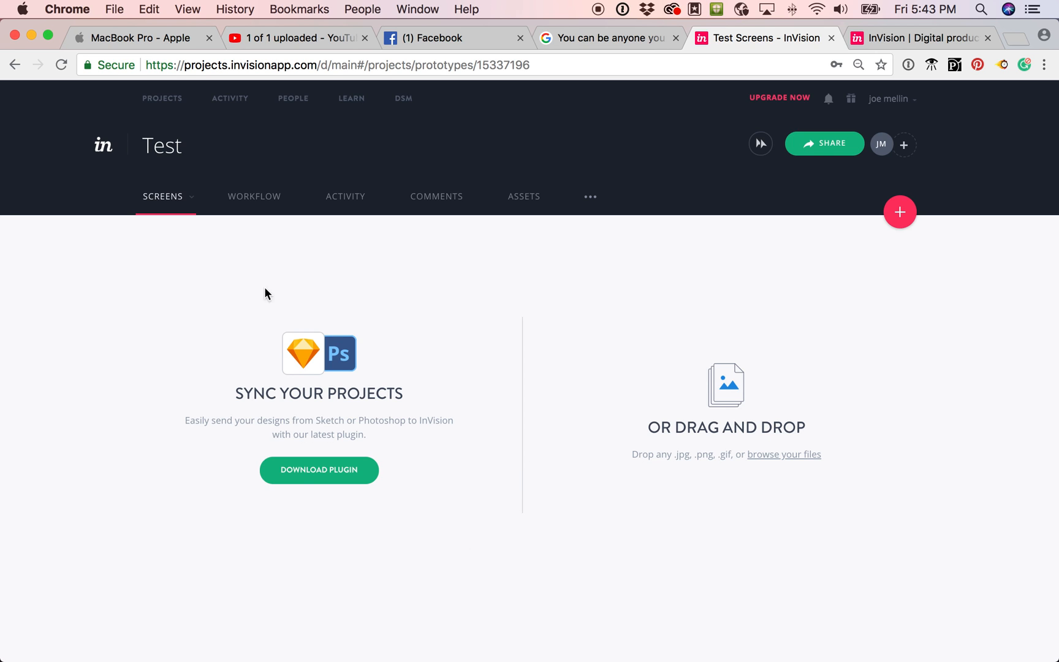
{"action": "mouse_move", "coordinate": [70, 177]}
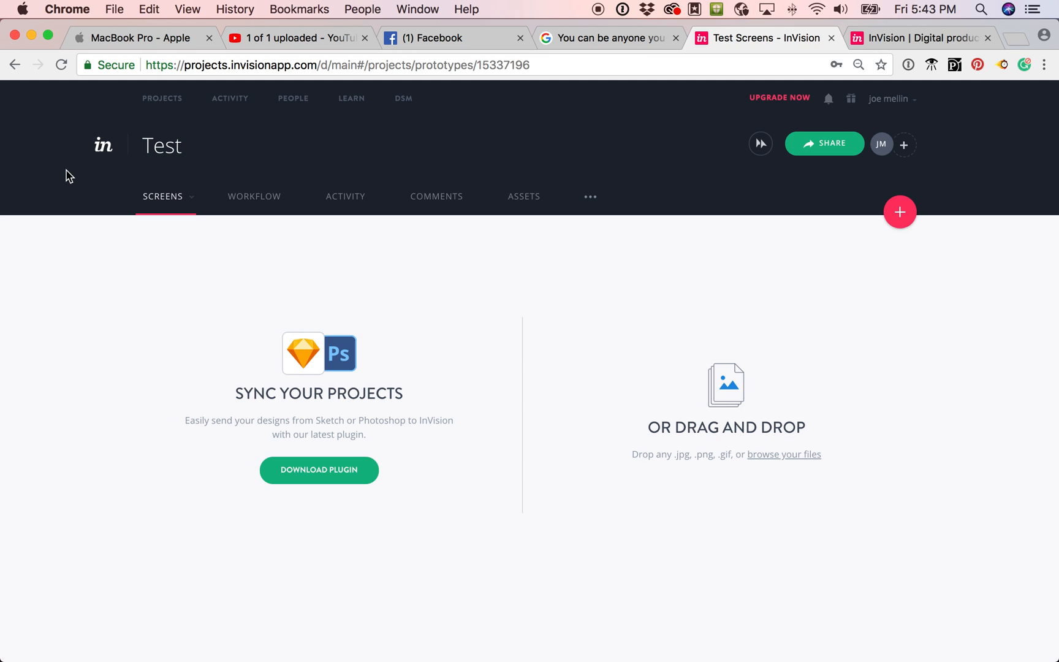
Open the Stanford X project from recents and preview its Landing Page screen.
{"action": "left_click", "coordinate": [162, 98]}
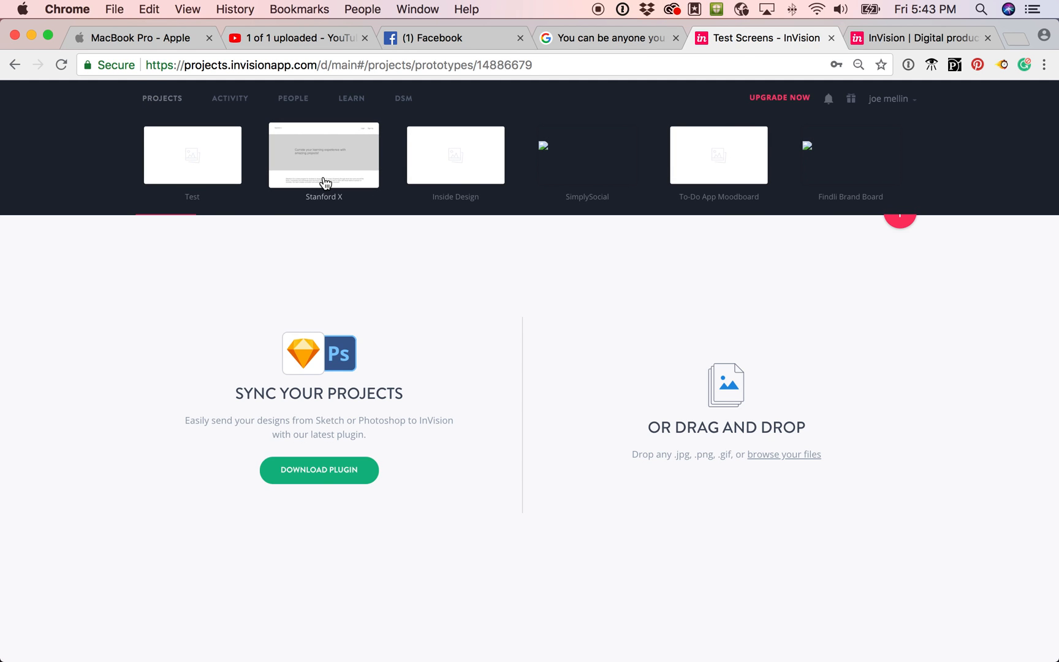
{"action": "left_click", "coordinate": [324, 155]}
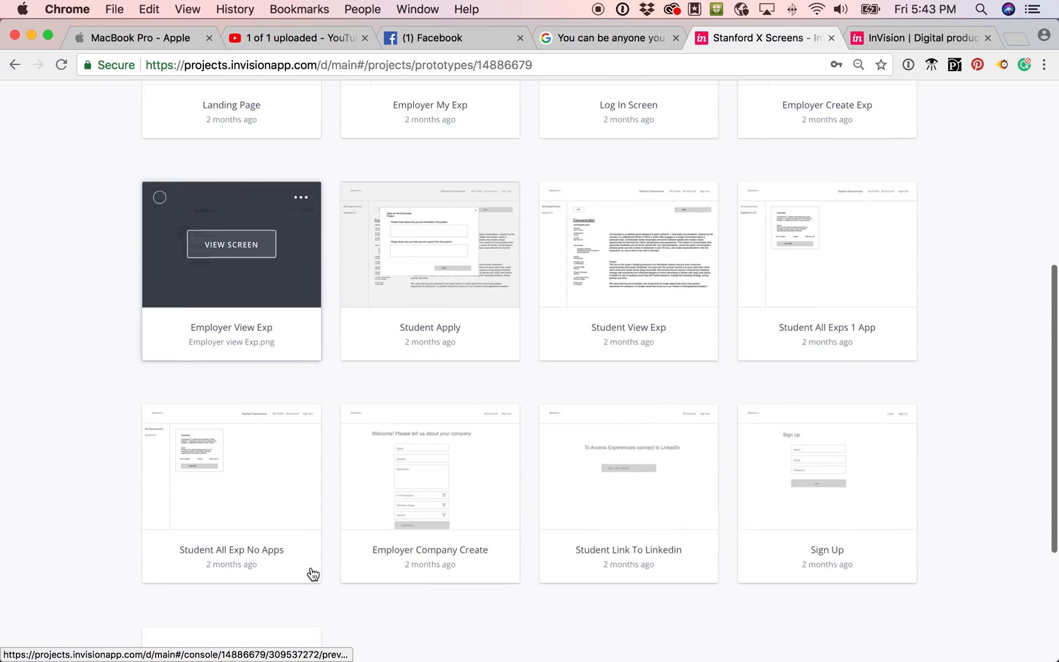
{"action": "scroll", "scroll_direction": "up", "scroll_amount": 3}
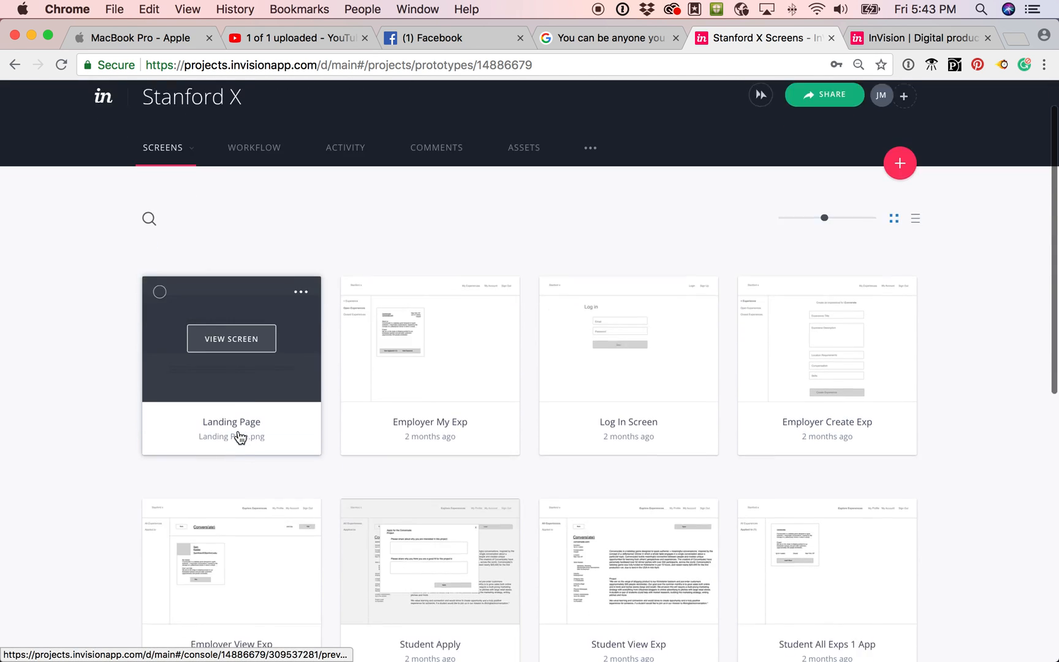
{"action": "scroll", "scroll_direction": "down", "scroll_amount": 3}
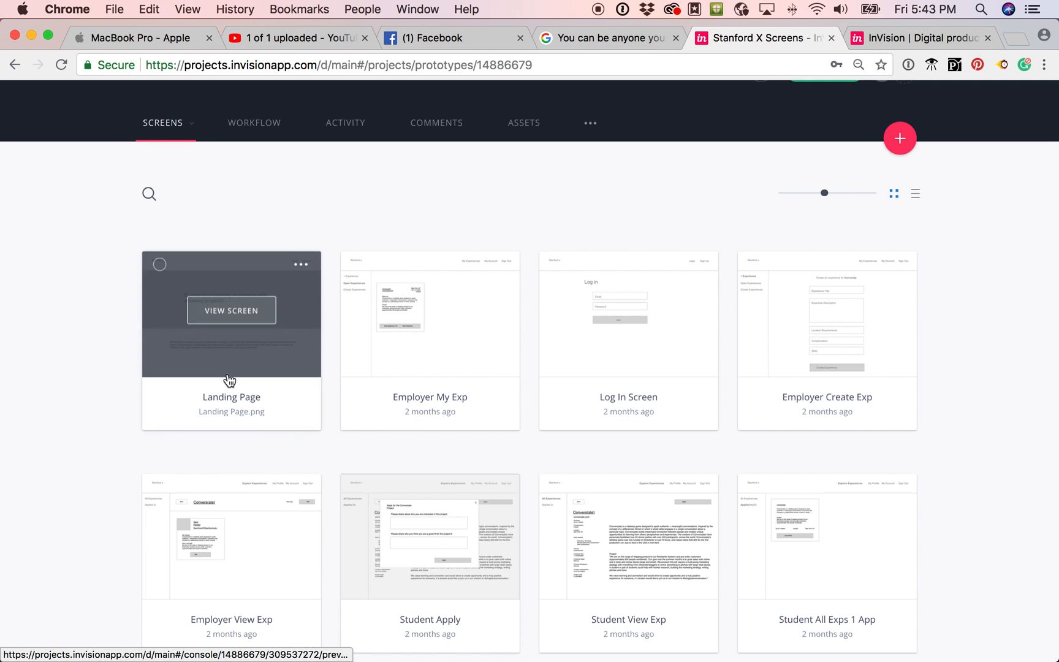
{"action": "left_click", "coordinate": [231, 310]}
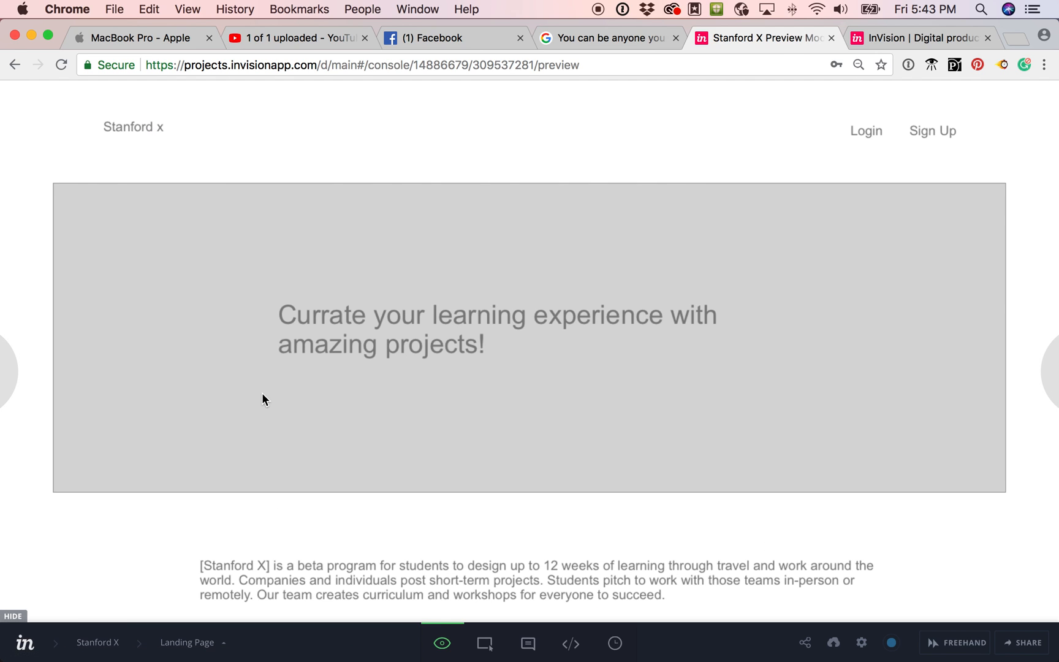
{"action": "scroll", "scroll_direction": "down", "scroll_amount": 3}
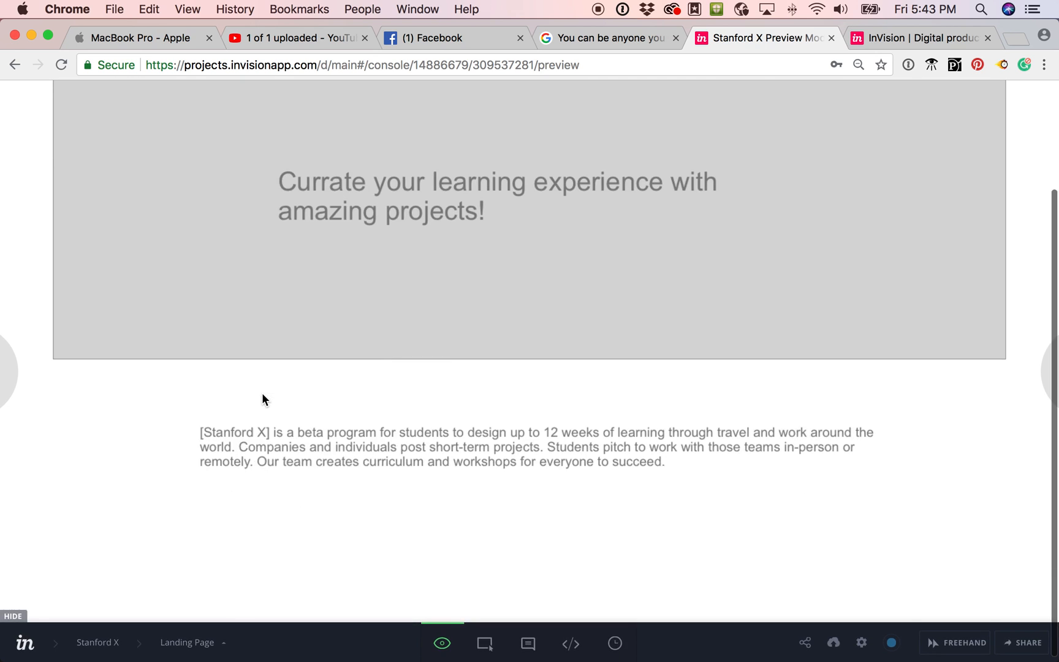
{"action": "scroll", "scroll_direction": "up", "scroll_amount": 3}
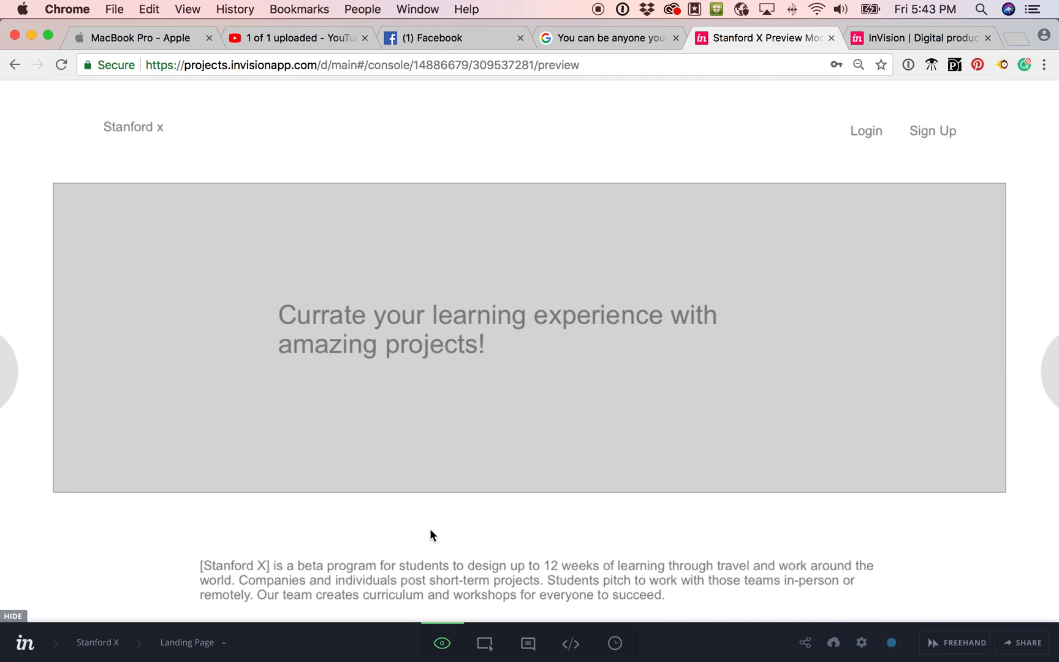
{"action": "mouse_move", "coordinate": [527, 642]}
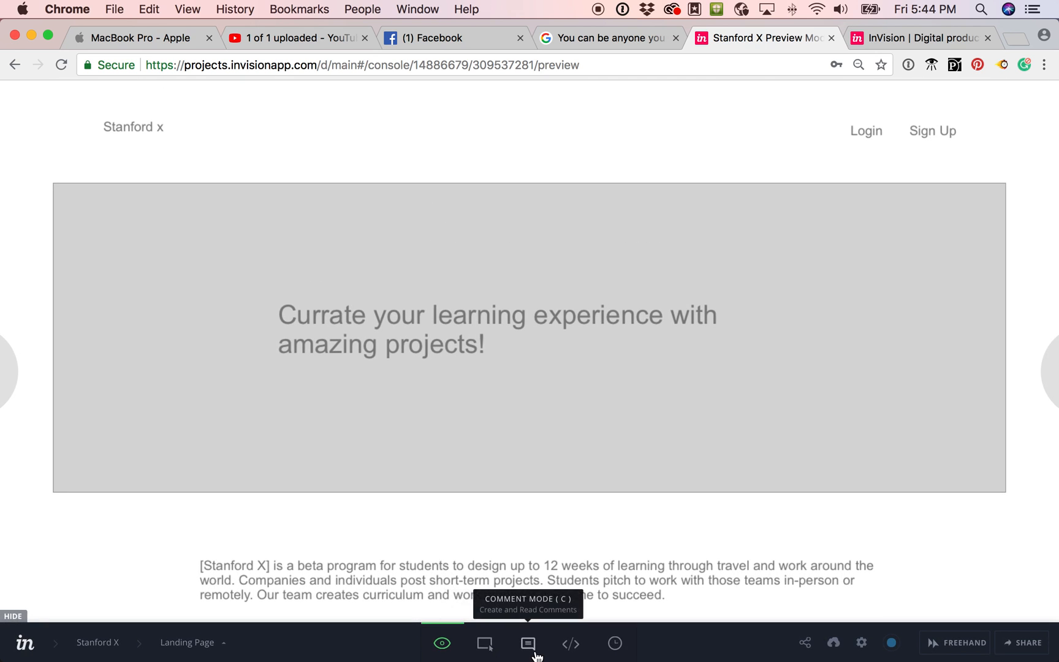
{"action": "mouse_move", "coordinate": [486, 643]}
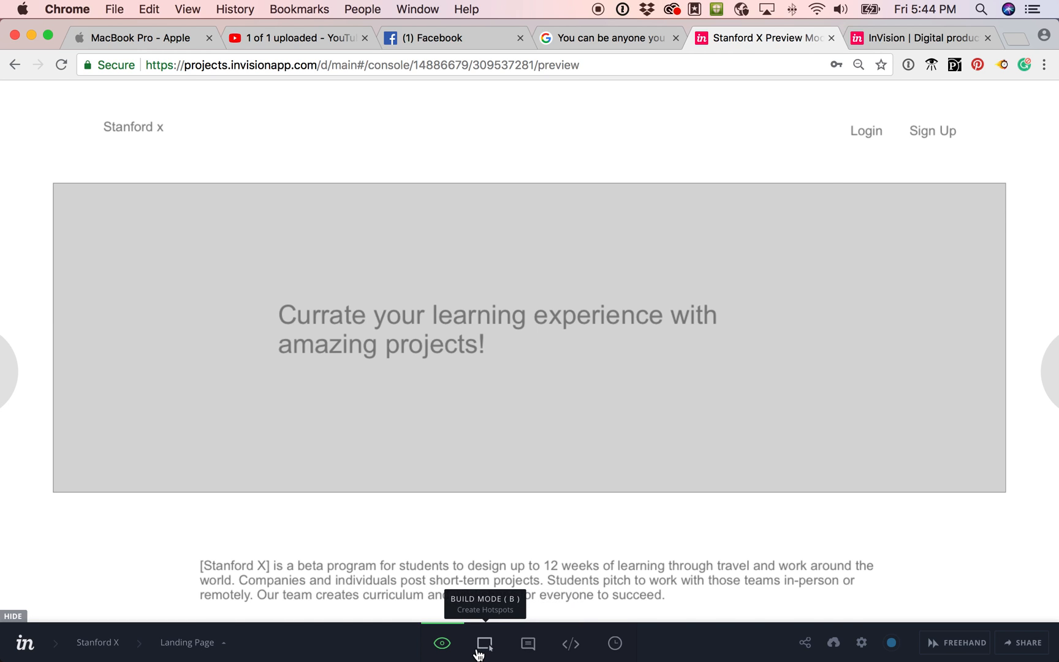
Enter Build Mode, draw a trial hotspot in the header and browse its Link To screens.
{"action": "left_click", "coordinate": [485, 644]}
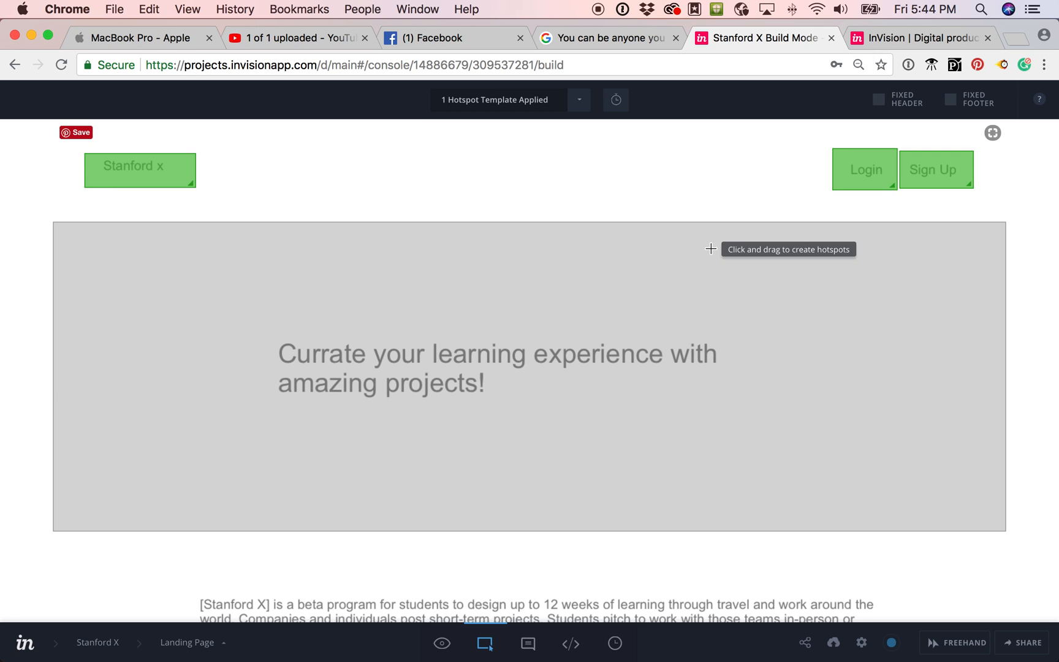
{"action": "mouse_move", "coordinate": [375, 362]}
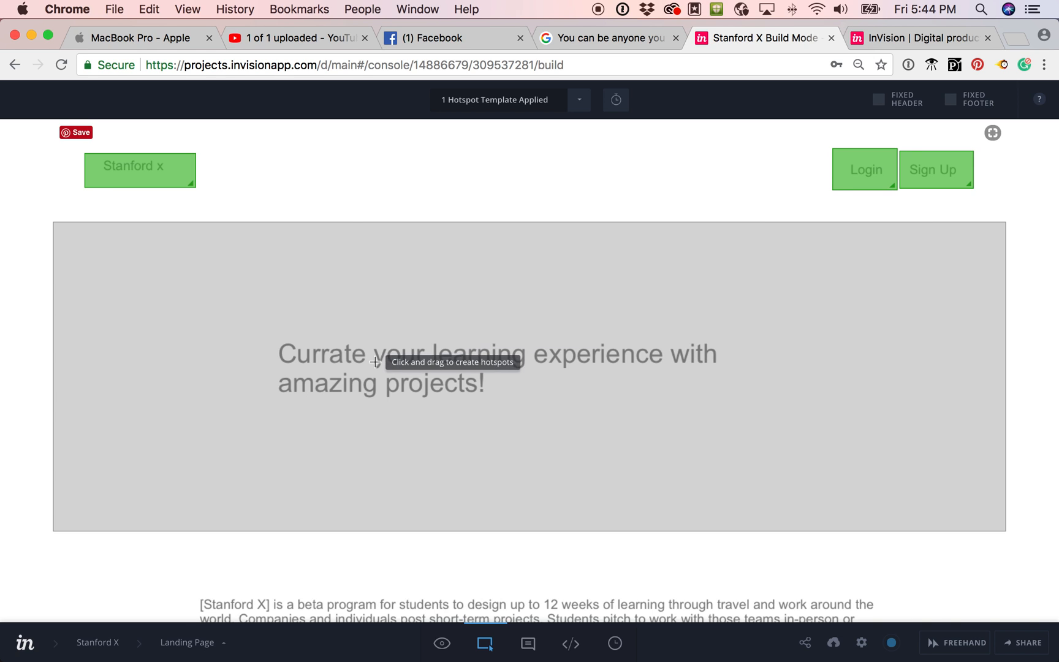
{"action": "mouse_move", "coordinate": [331, 184]}
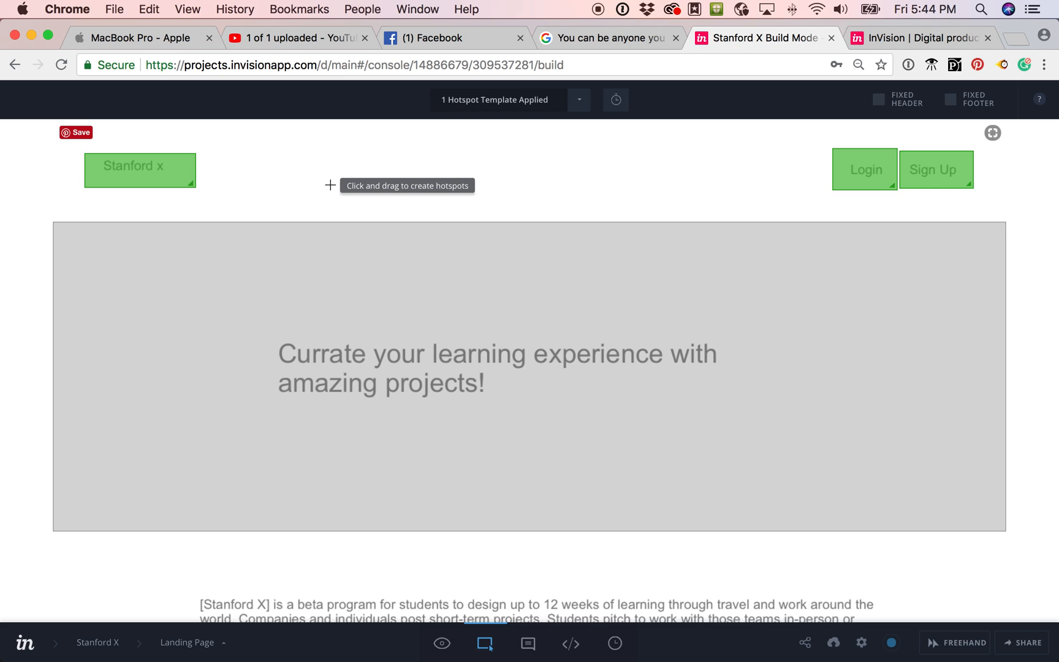
{"action": "mouse_move", "coordinate": [318, 173]}
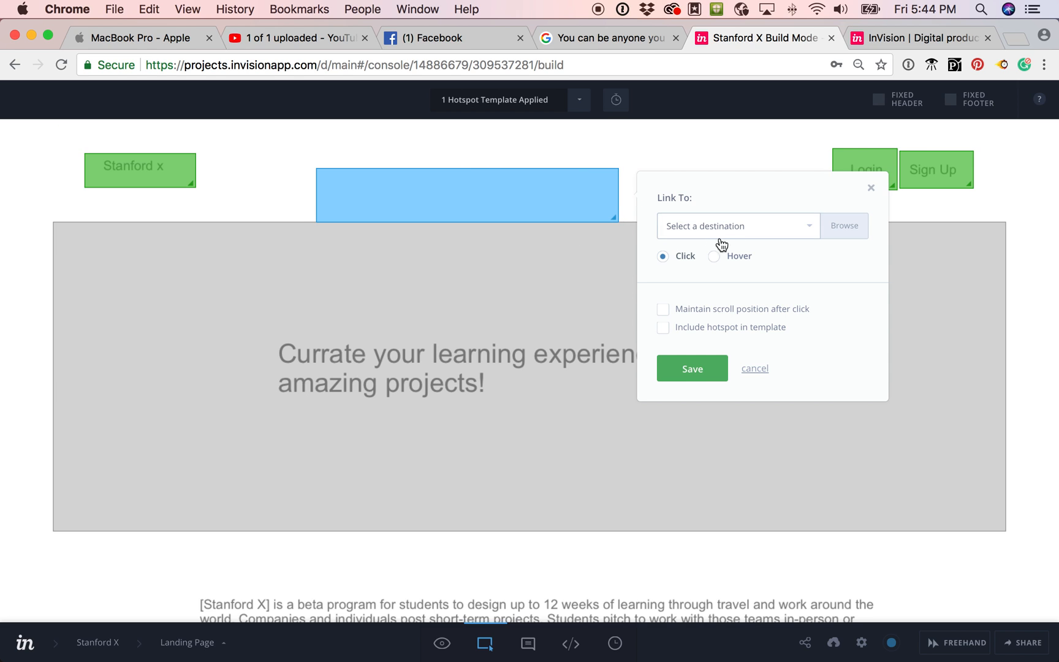
{"action": "left_click", "coordinate": [738, 225]}
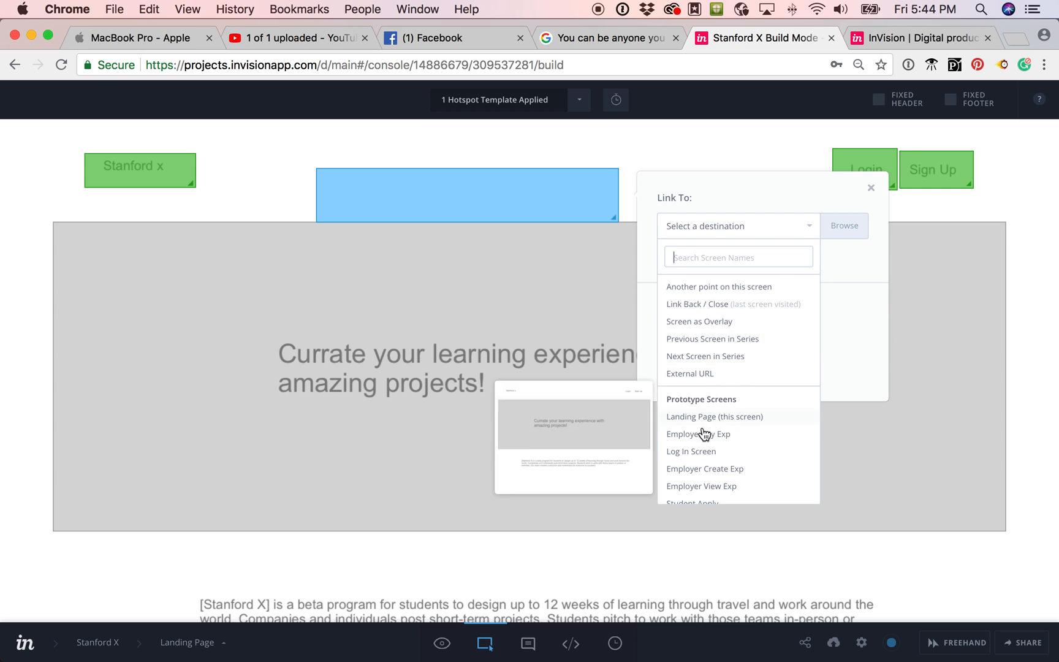
{"action": "mouse_move", "coordinate": [711, 343]}
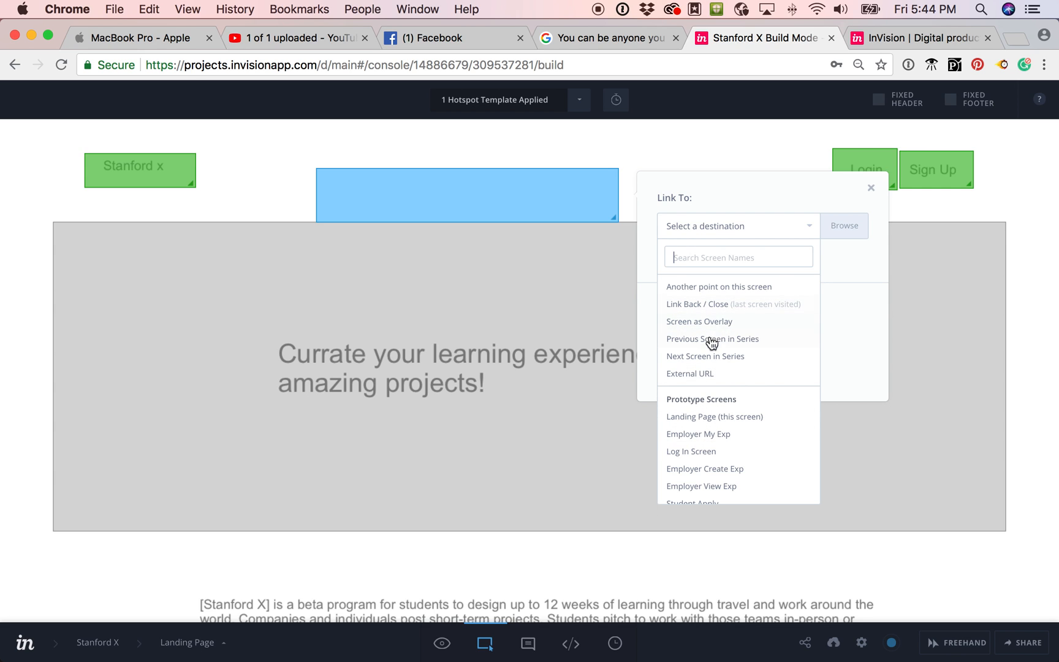
{"action": "mouse_move", "coordinate": [706, 376]}
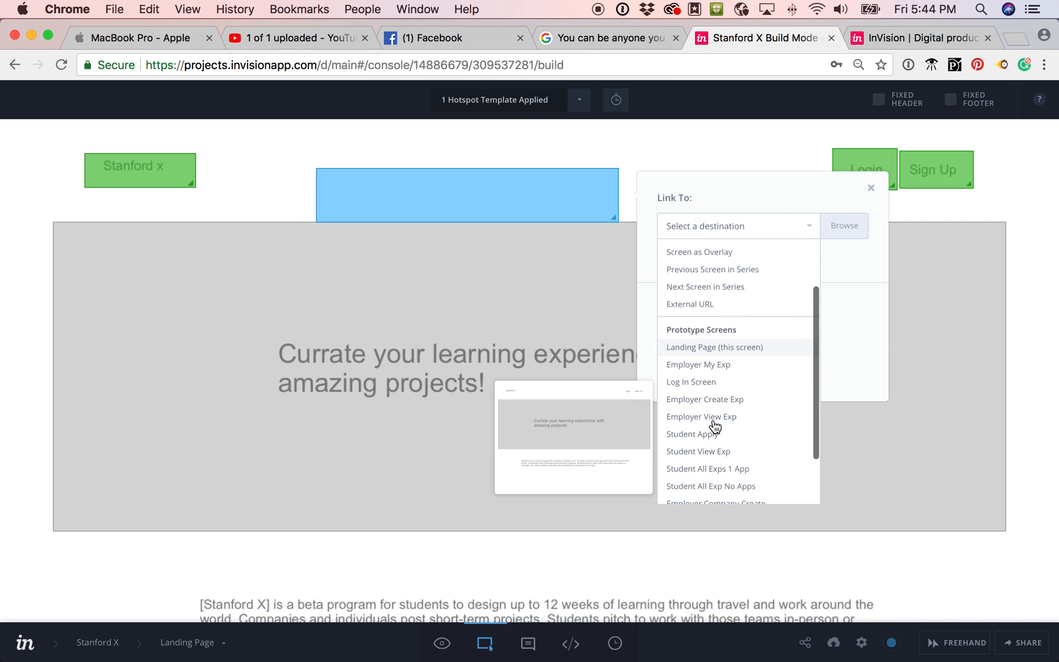
{"action": "scroll", "scroll_direction": "down", "scroll_amount": 3}
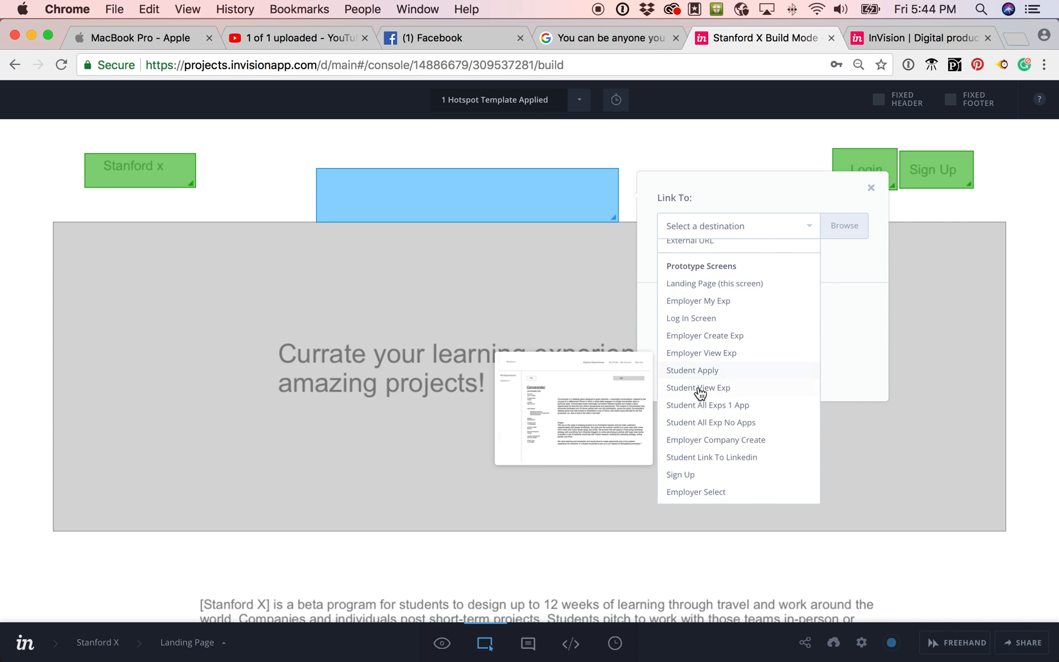
{"action": "mouse_move", "coordinate": [690, 318]}
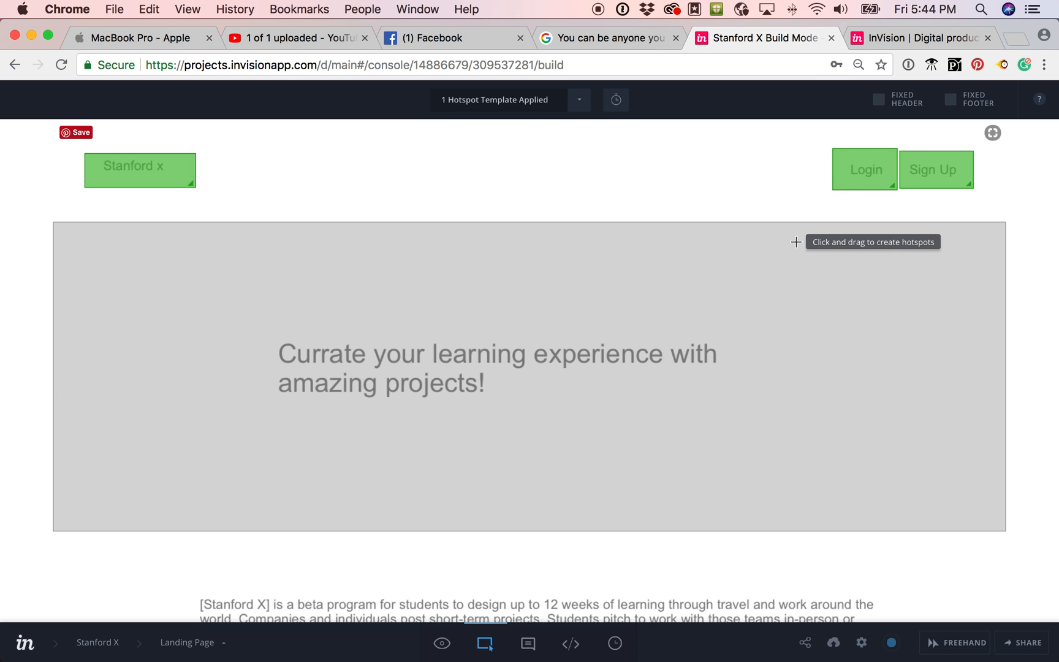
{"action": "mouse_move", "coordinate": [648, 504]}
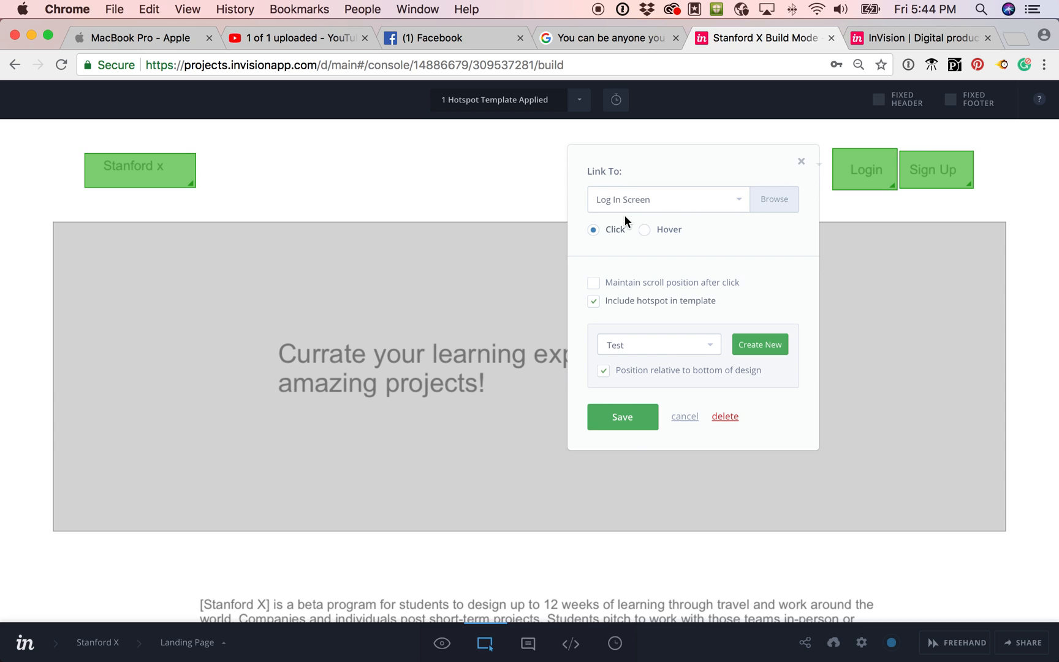
{"action": "mouse_move", "coordinate": [680, 210]}
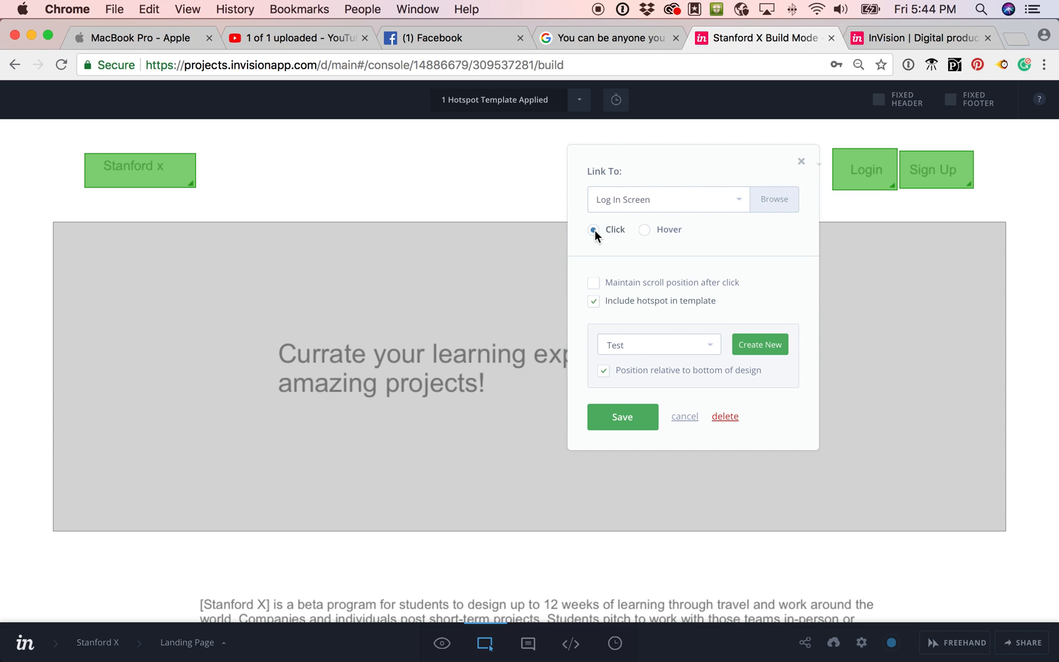
{"action": "left_click", "coordinate": [666, 200]}
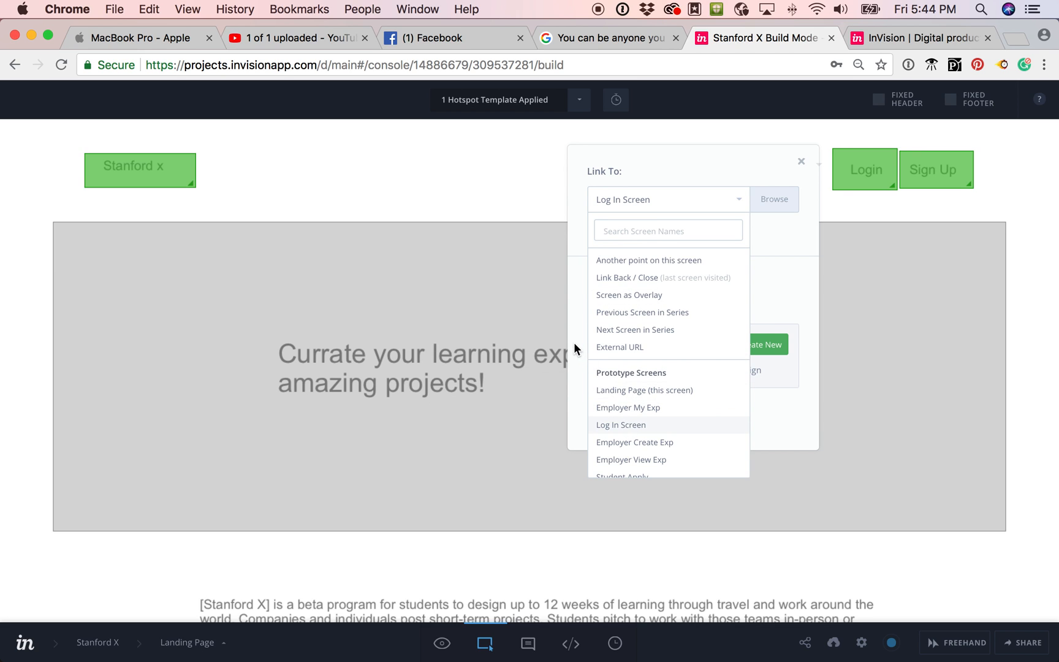
{"action": "left_click", "coordinate": [620, 424]}
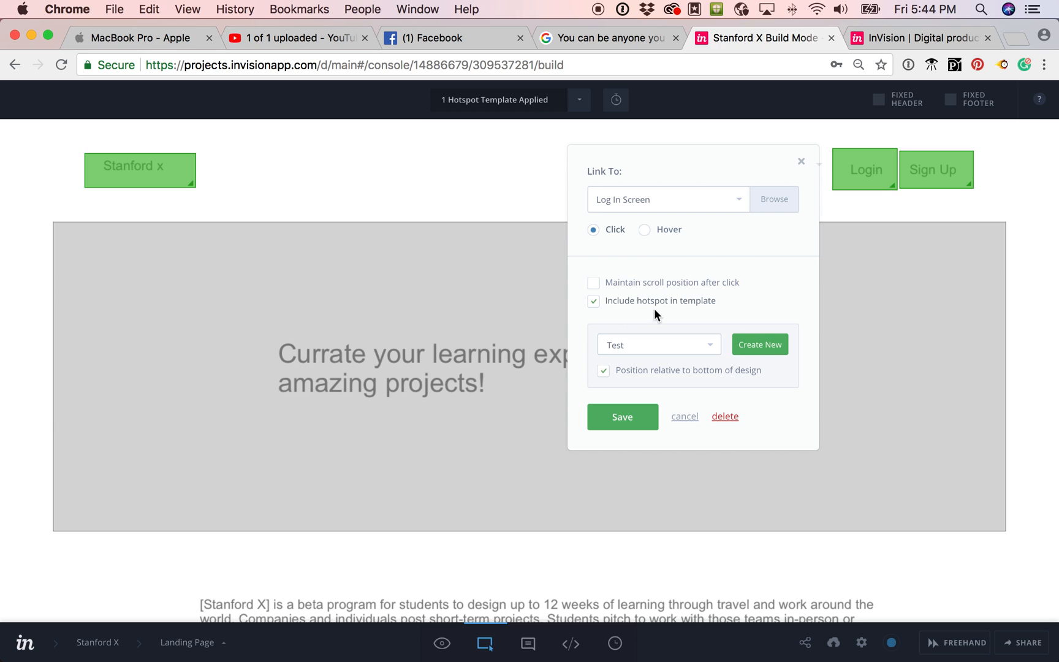
{"action": "mouse_move", "coordinate": [658, 344]}
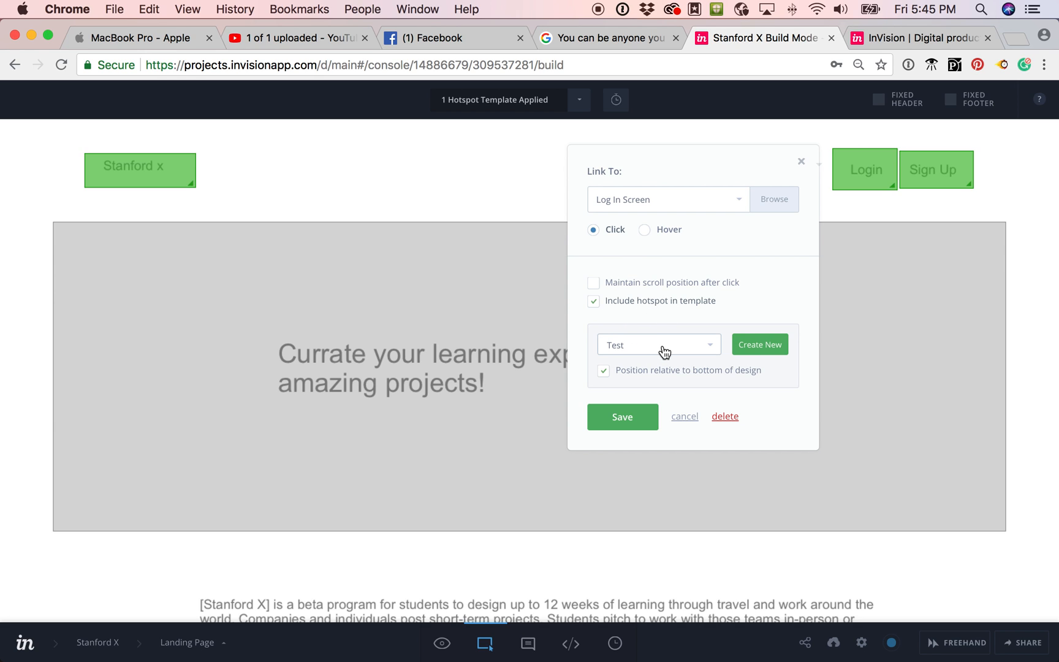
{"action": "left_click", "coordinate": [658, 345]}
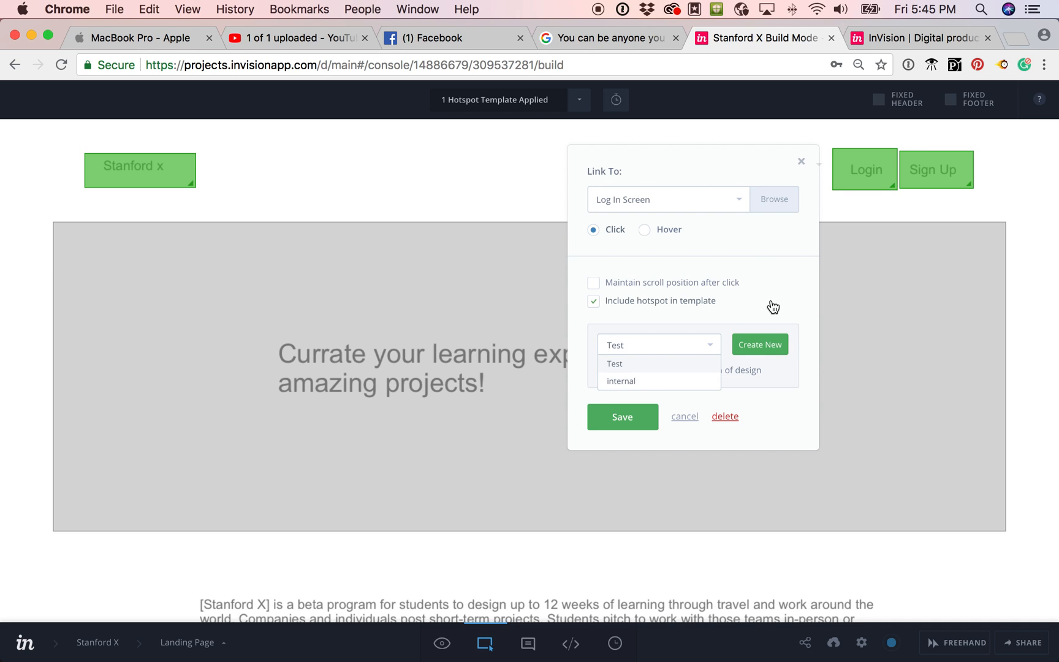
{"action": "left_click", "coordinate": [593, 300]}
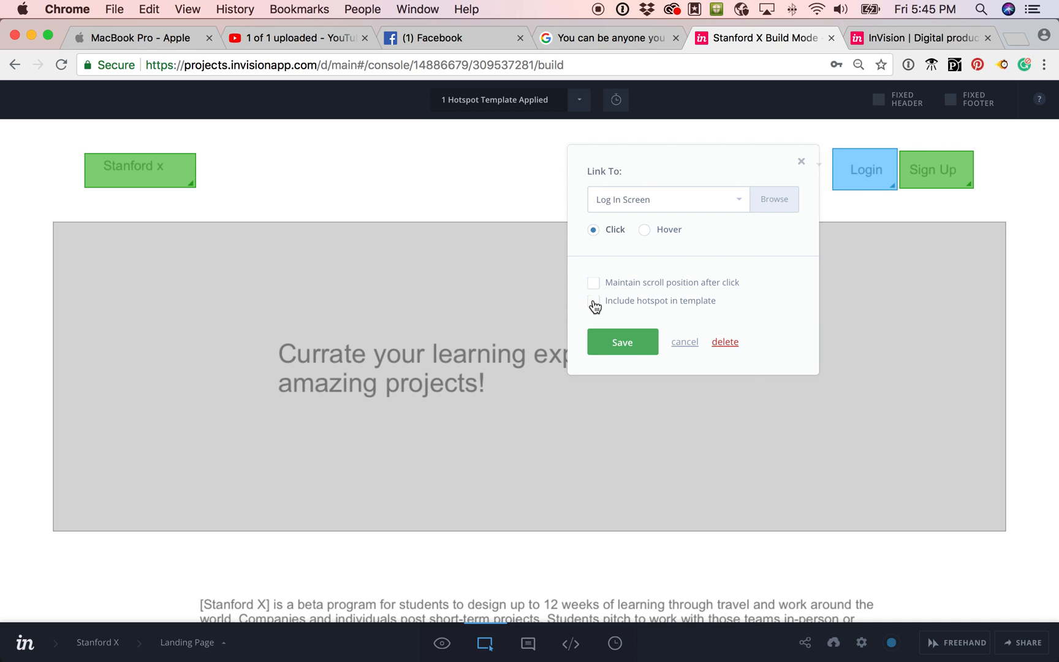
{"action": "left_click", "coordinate": [593, 300]}
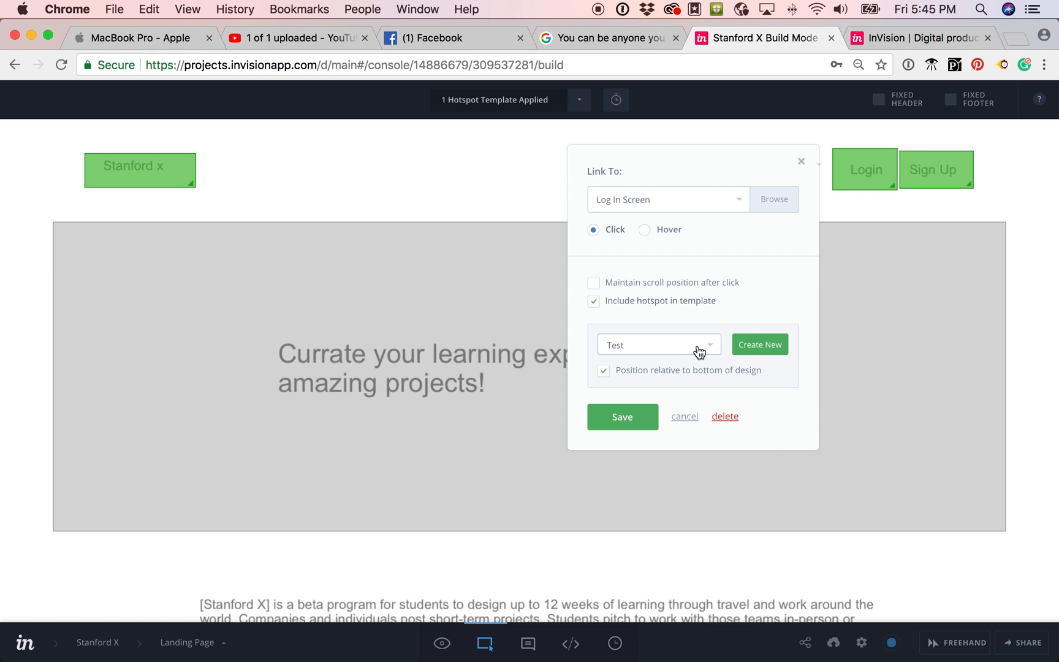
{"action": "mouse_move", "coordinate": [700, 353]}
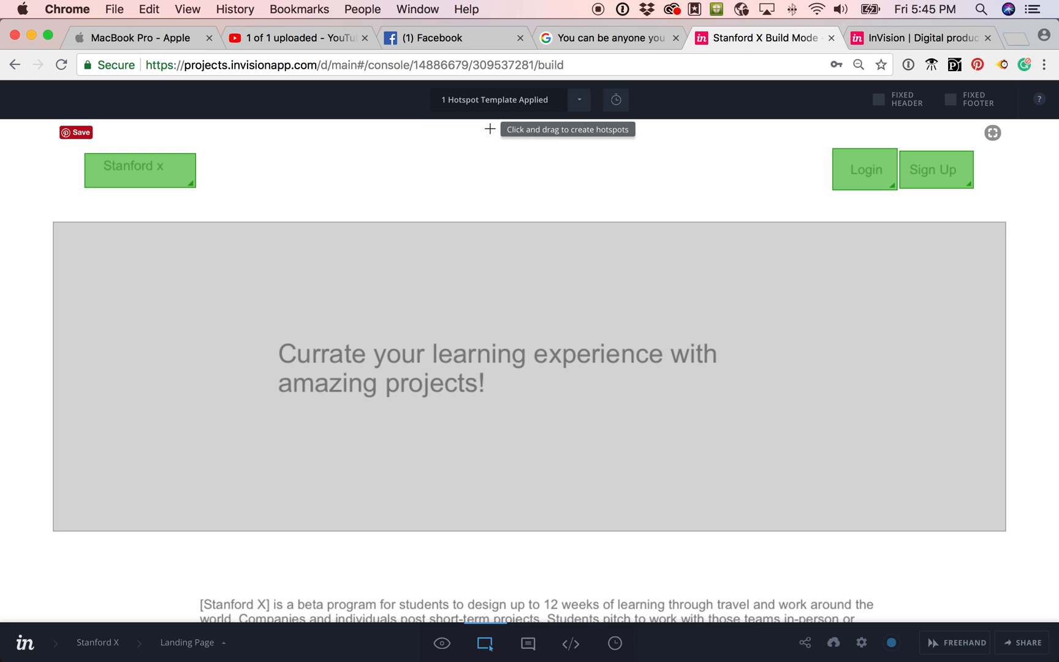
{"action": "mouse_move", "coordinate": [491, 125]}
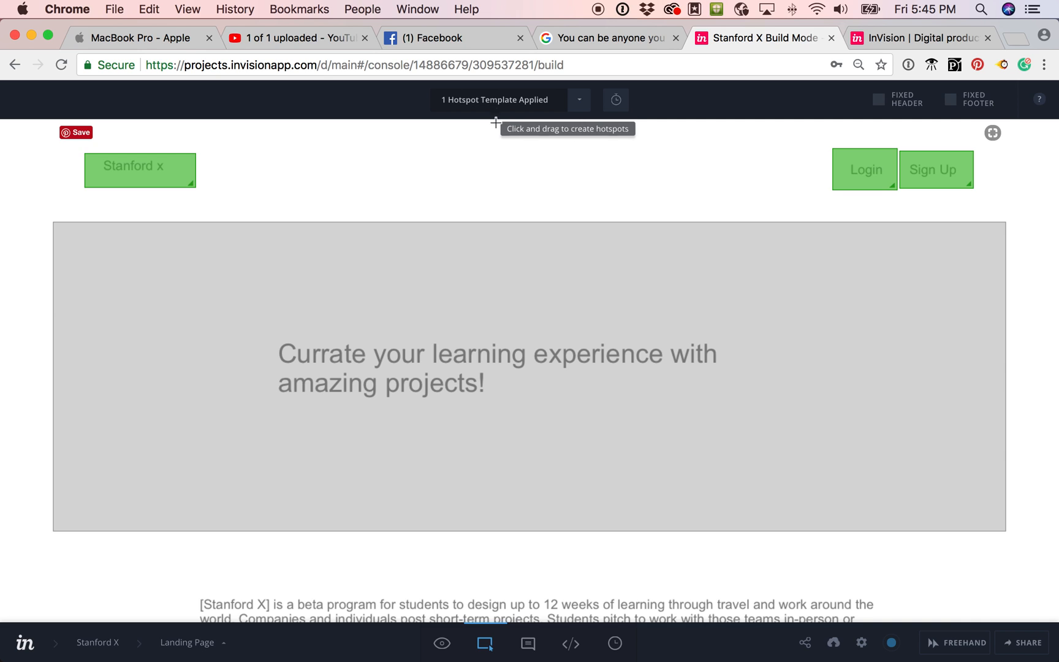
{"action": "left_click", "coordinate": [495, 99]}
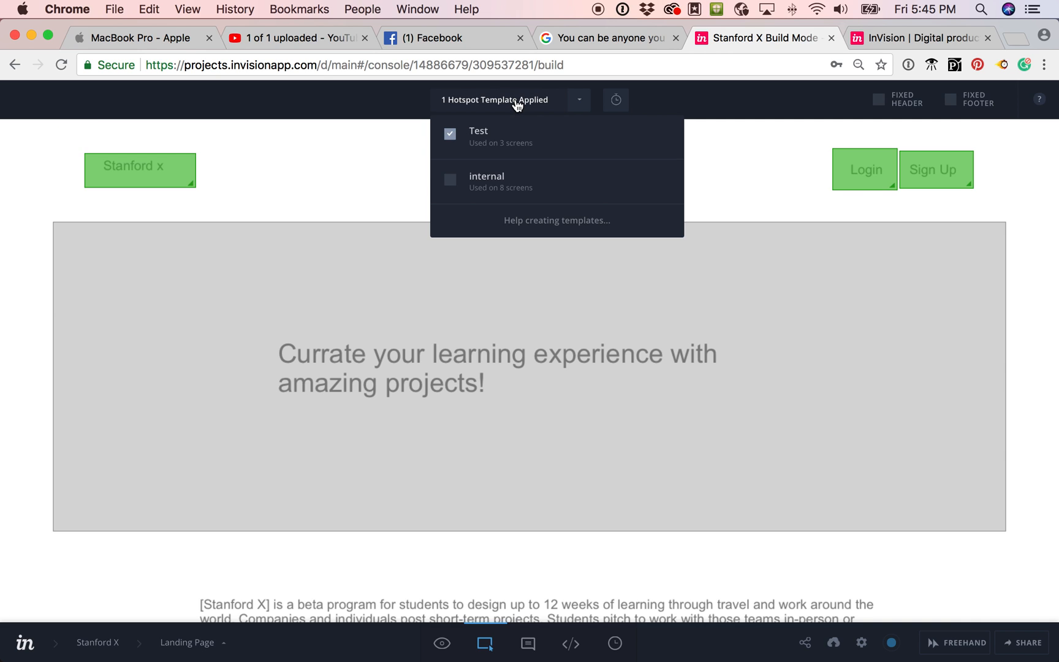
{"action": "mouse_move", "coordinate": [380, 157]}
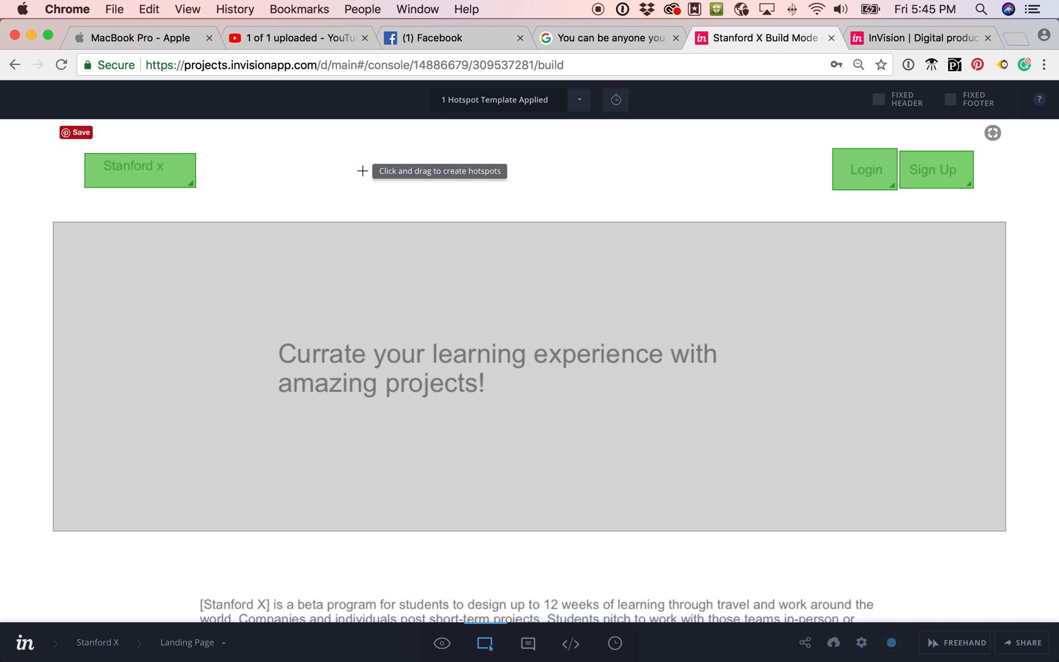
{"action": "mouse_move", "coordinate": [719, 157]}
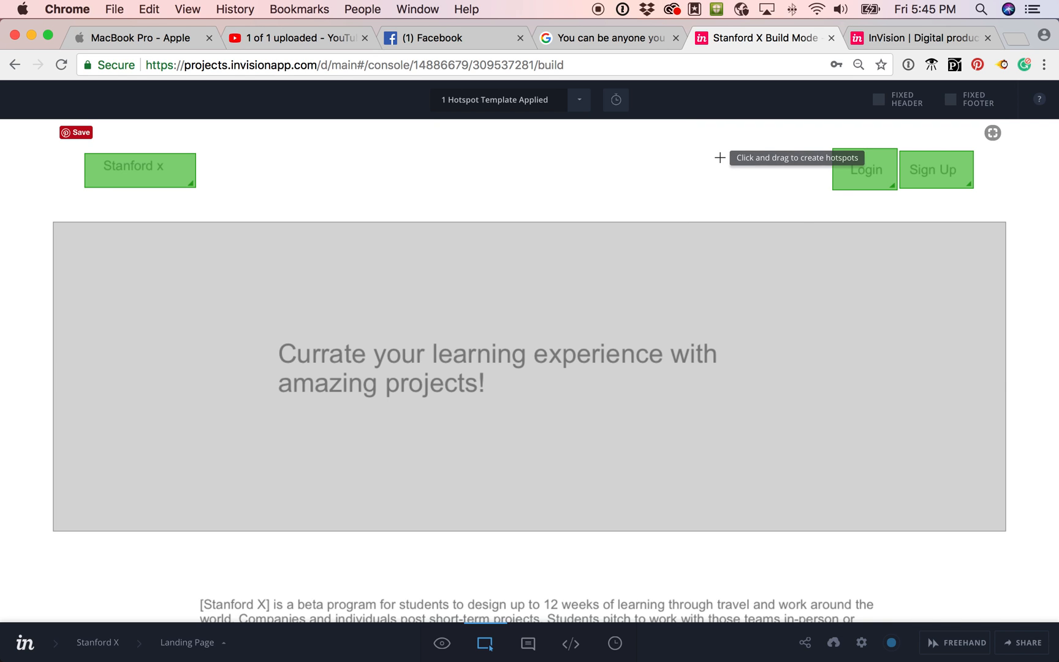
{"action": "mouse_move", "coordinate": [457, 620]}
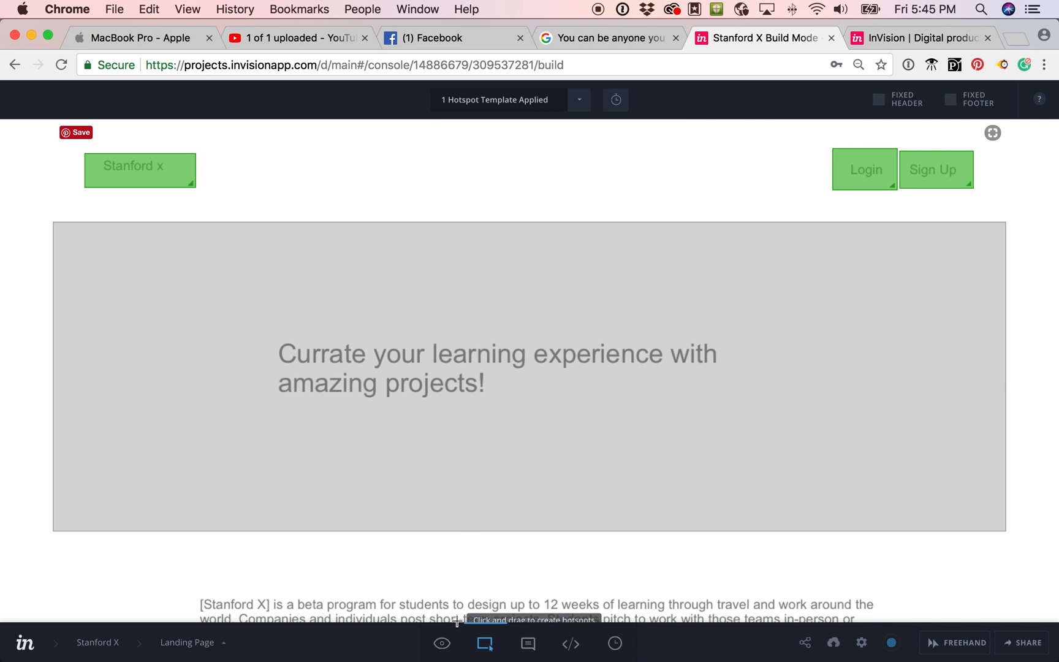
{"action": "mouse_move", "coordinate": [441, 643]}
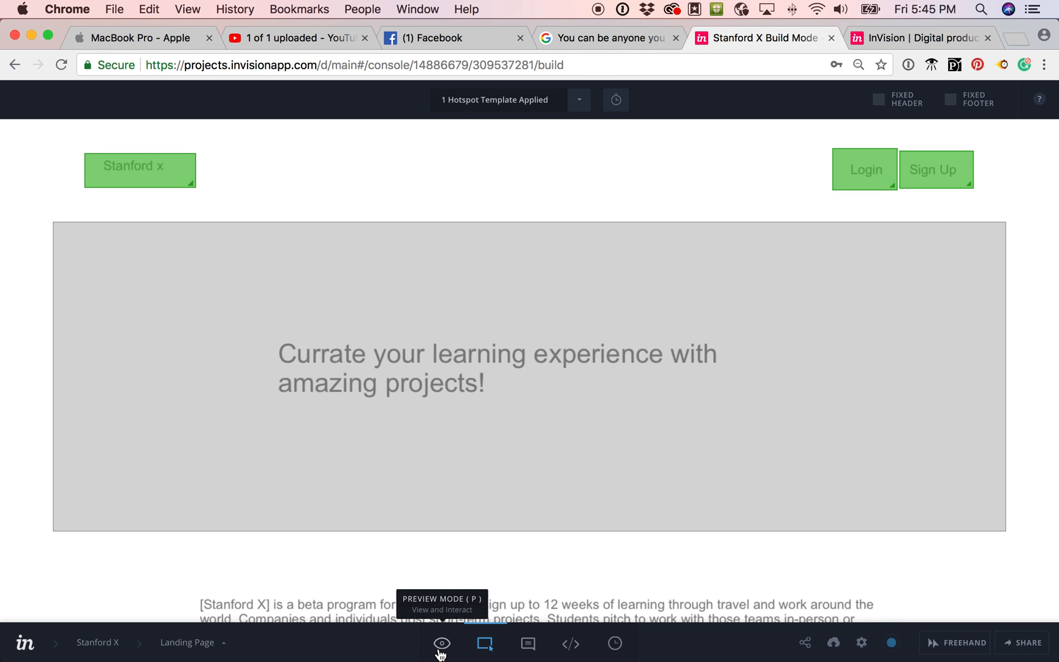
Preview the landing page, follow the Login link to the Log In screen, and go back.
{"action": "left_click", "coordinate": [442, 642]}
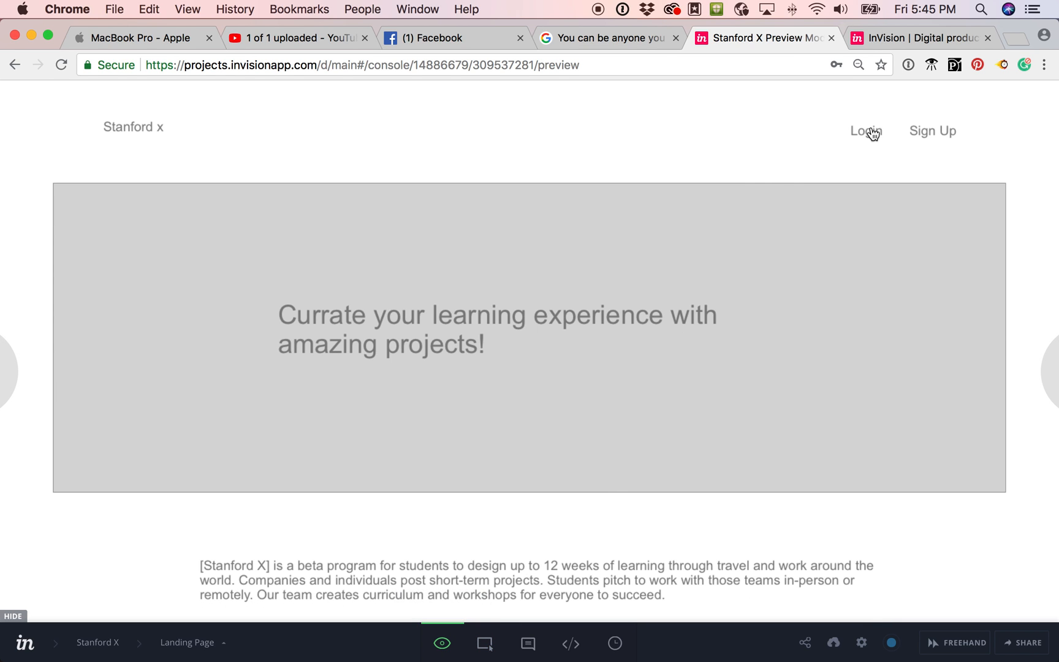
{"action": "mouse_move", "coordinate": [664, 237]}
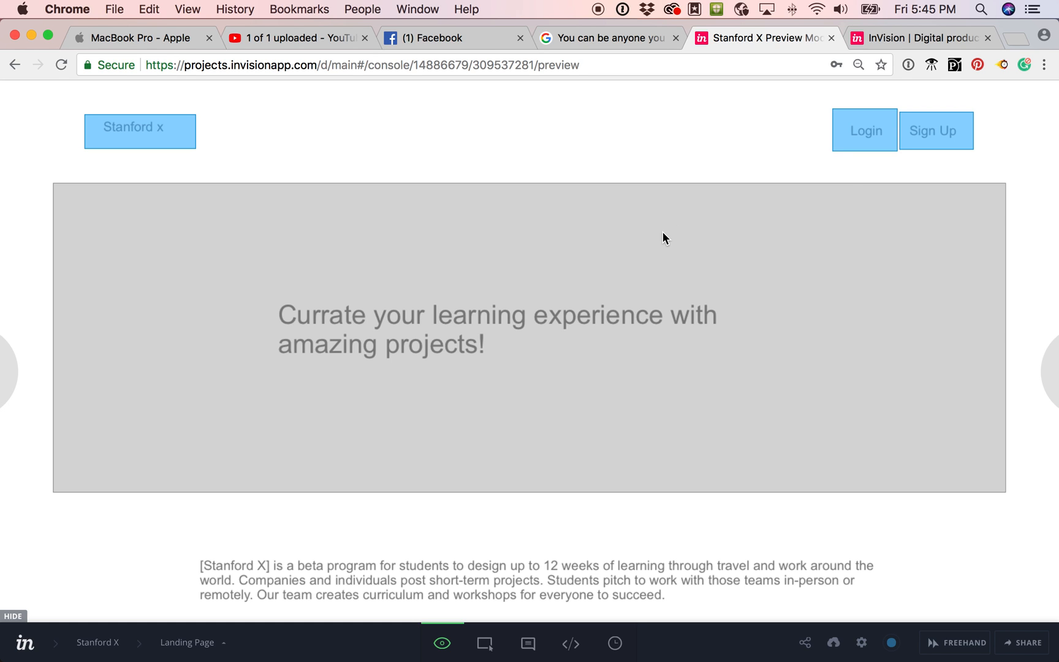
{"action": "left_click", "coordinate": [864, 130]}
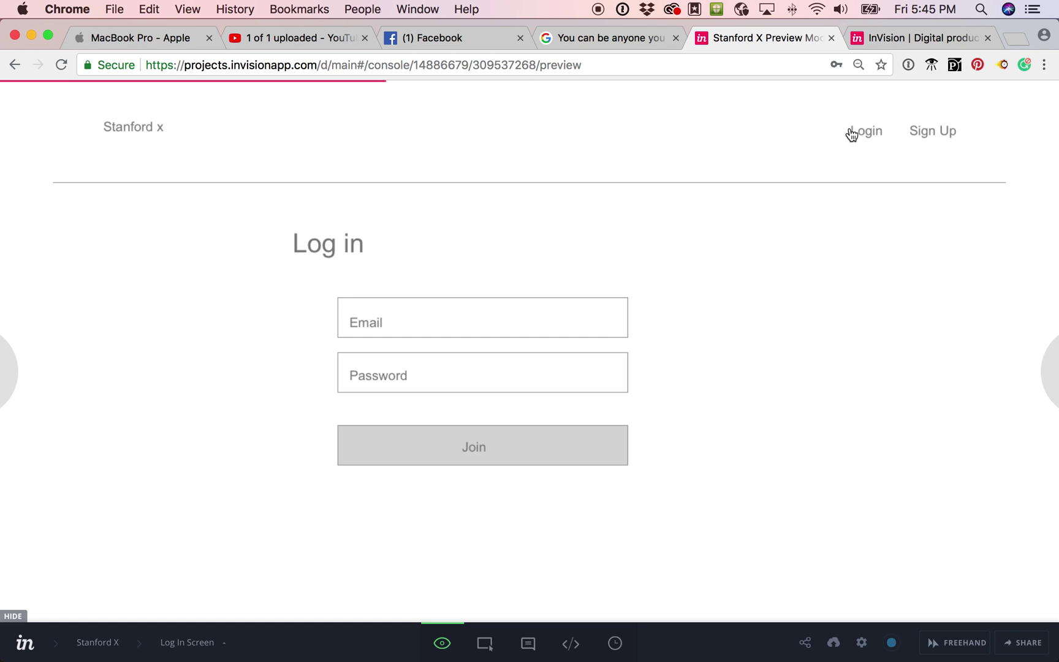
{"action": "left_click", "coordinate": [15, 65]}
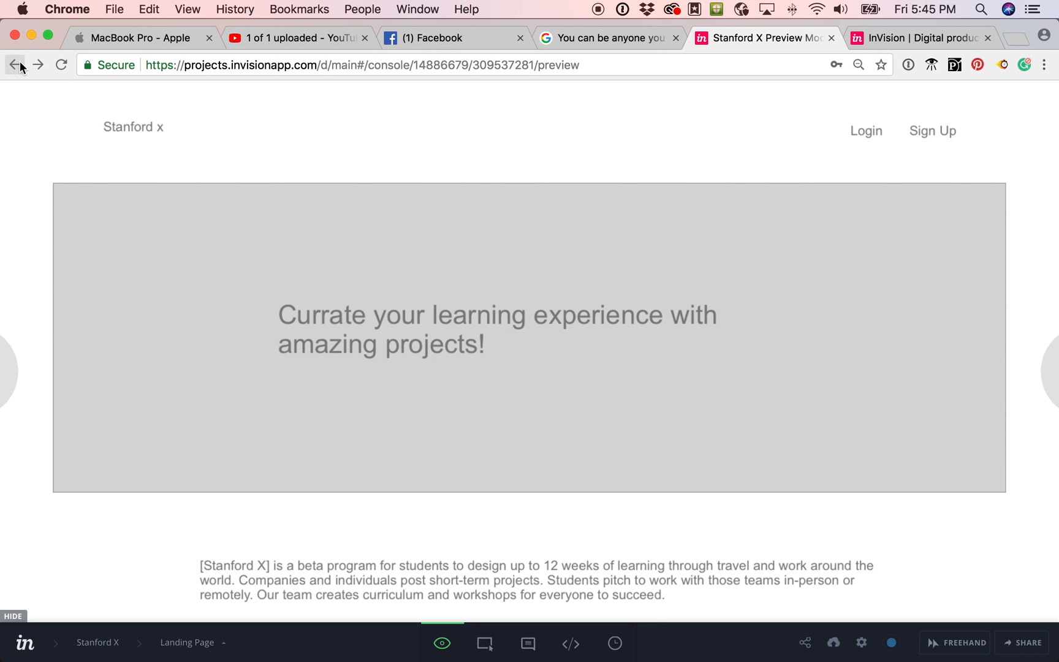
{"action": "mouse_move", "coordinate": [486, 642]}
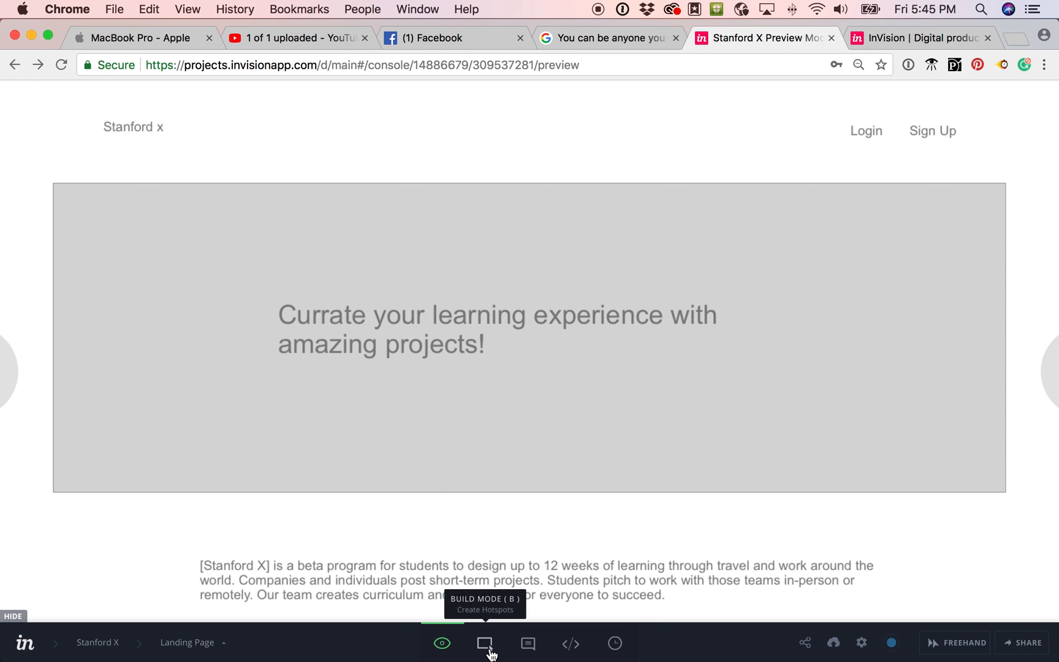
Return to Build Mode and navigate to the Log In screen via the Login hotspot.
{"action": "left_click", "coordinate": [486, 642]}
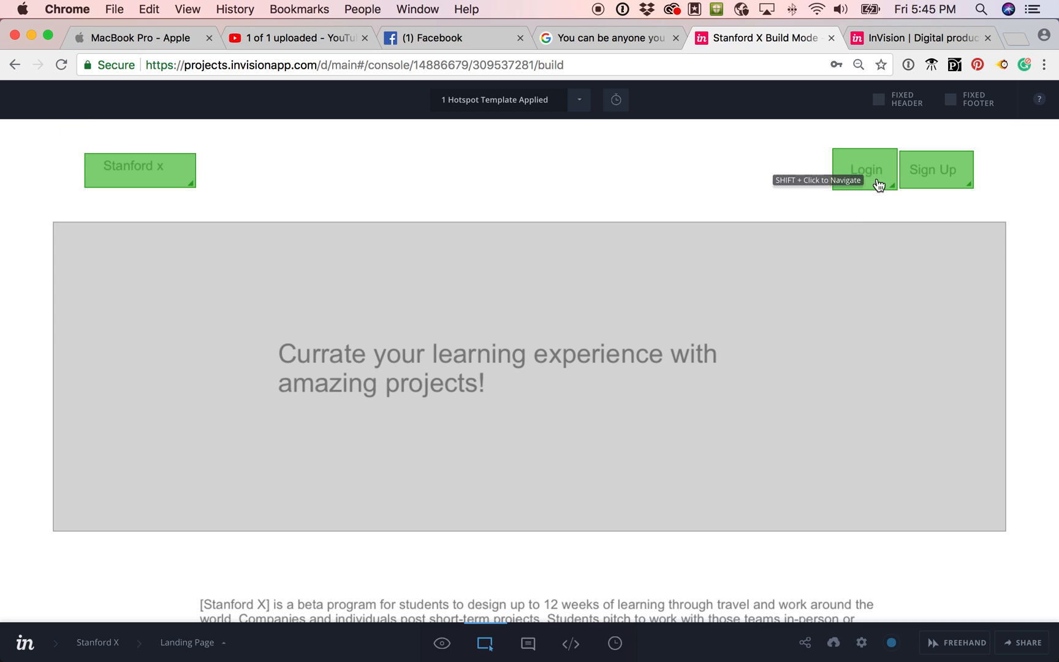
{"action": "mouse_move", "coordinate": [878, 170]}
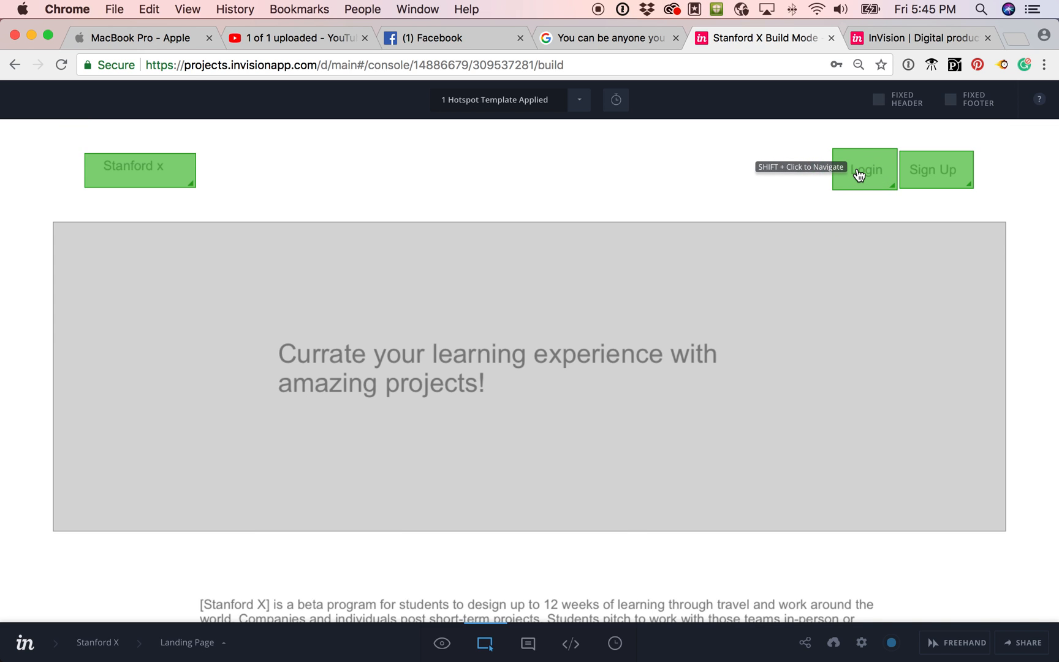
{"action": "left_click", "coordinate": [864, 170]}
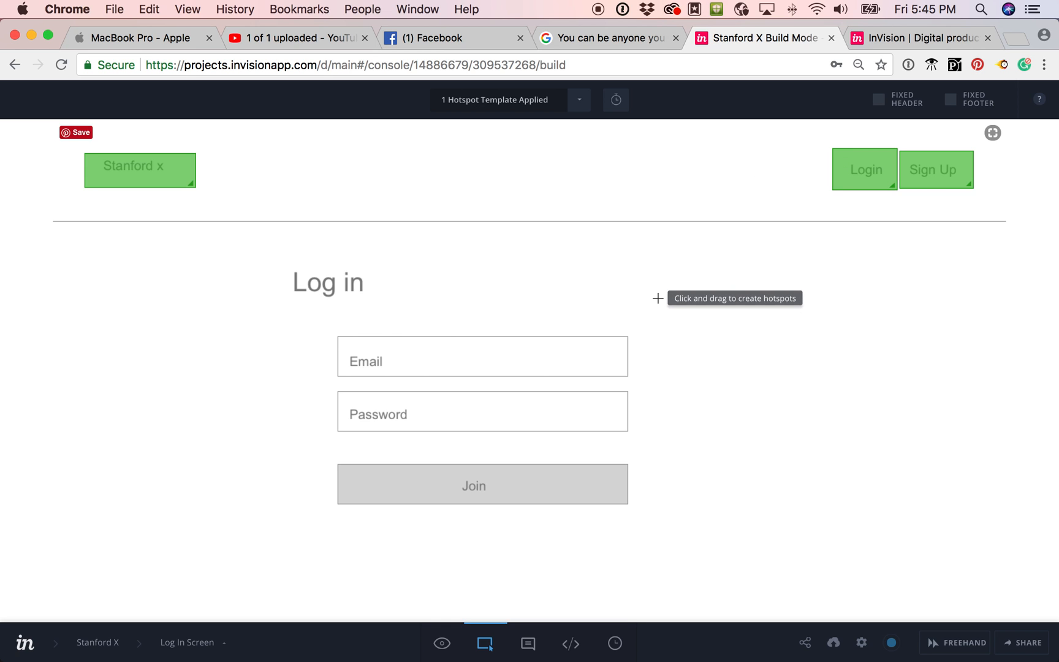
{"action": "mouse_move", "coordinate": [441, 642]}
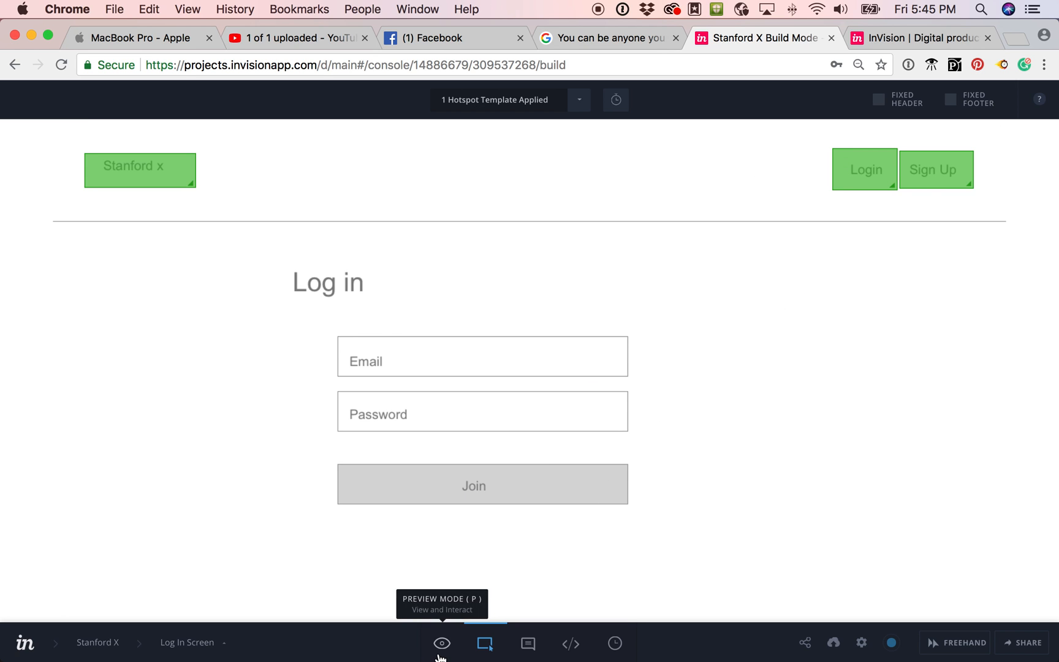
{"action": "mouse_move", "coordinate": [484, 643]}
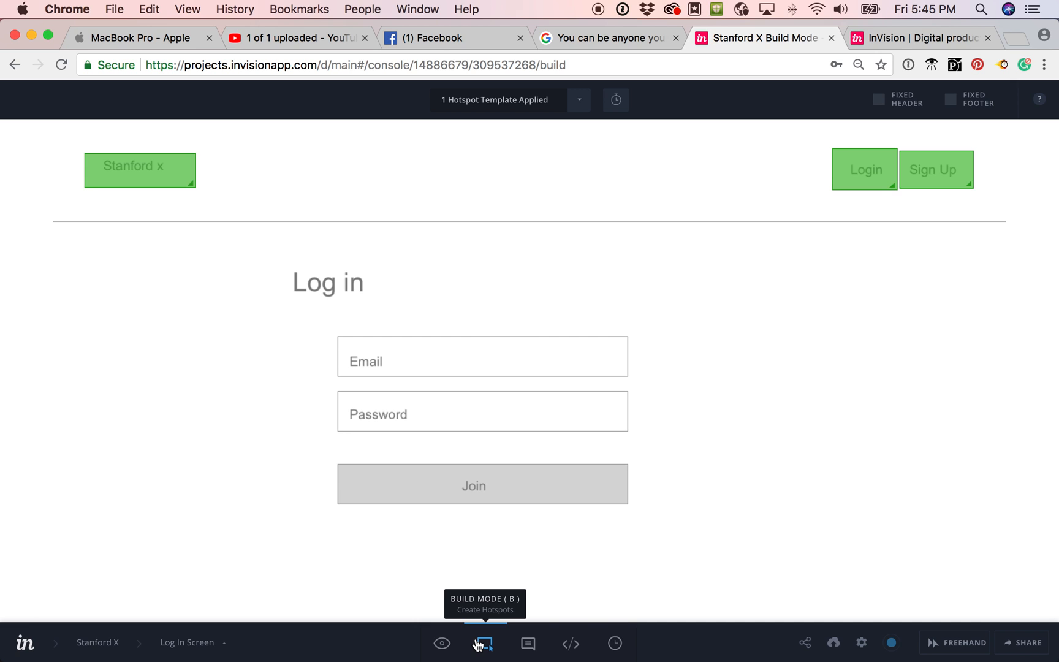
Draw a hotspot over Join and link it to the Landing Page.
{"action": "left_click", "coordinate": [484, 642]}
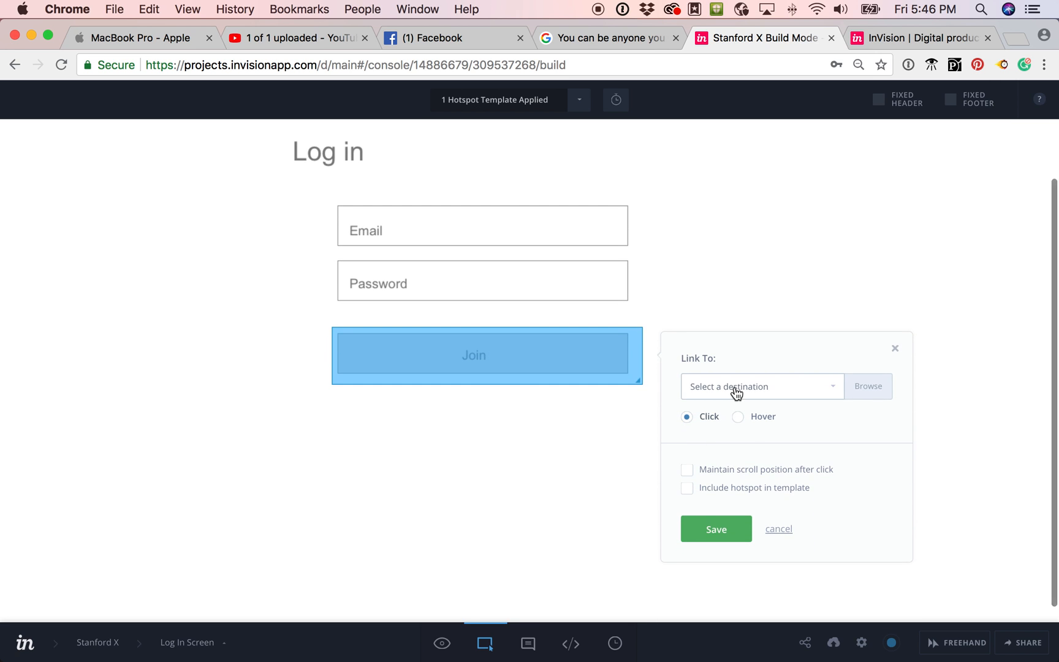
{"action": "left_click", "coordinate": [760, 386]}
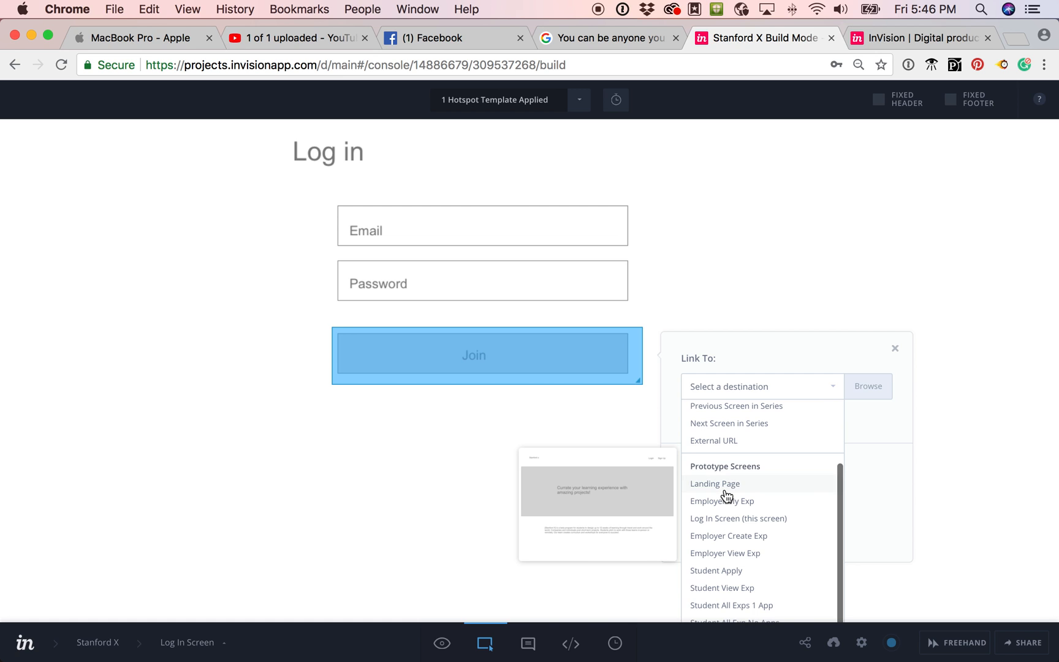
{"action": "left_click", "coordinate": [722, 500]}
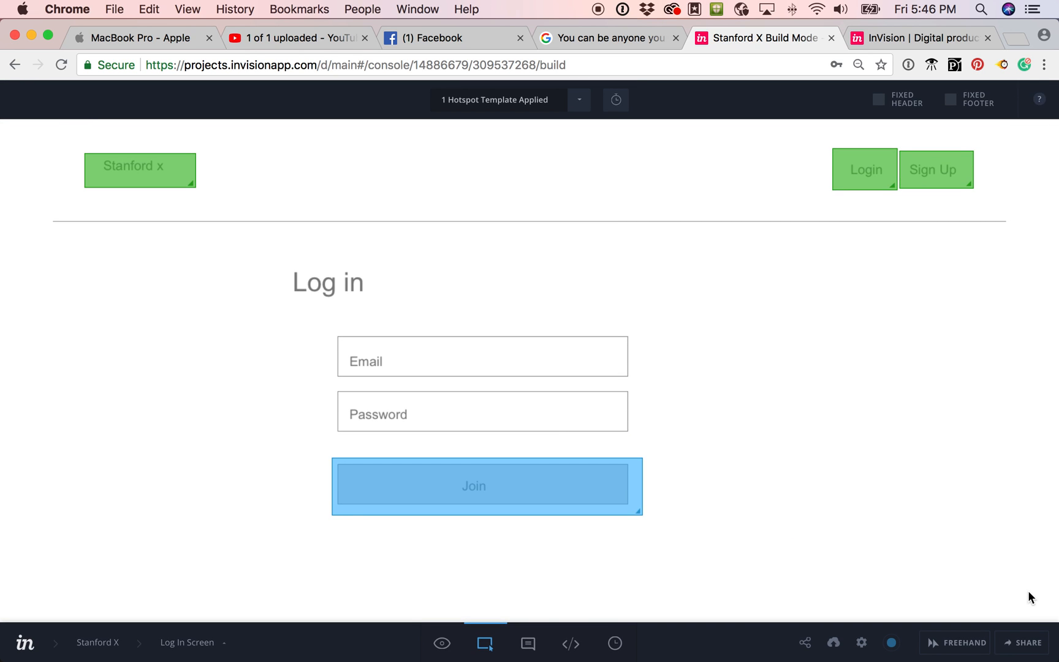
Copy the public share link from the Share dialog and close it.
{"action": "left_click", "coordinate": [1026, 643]}
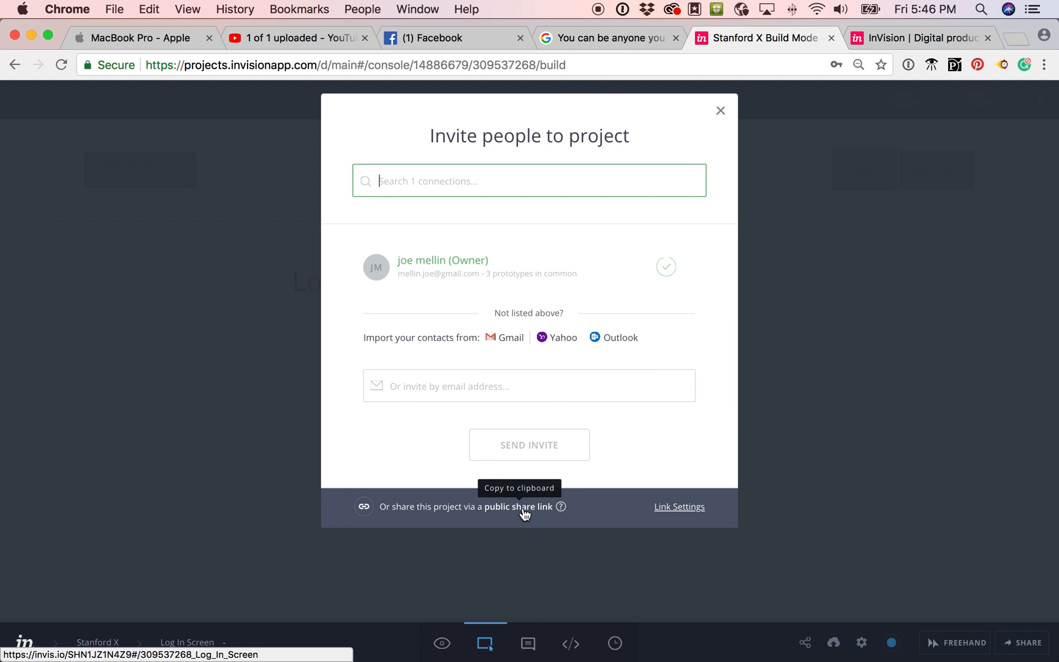
{"action": "left_click", "coordinate": [519, 506]}
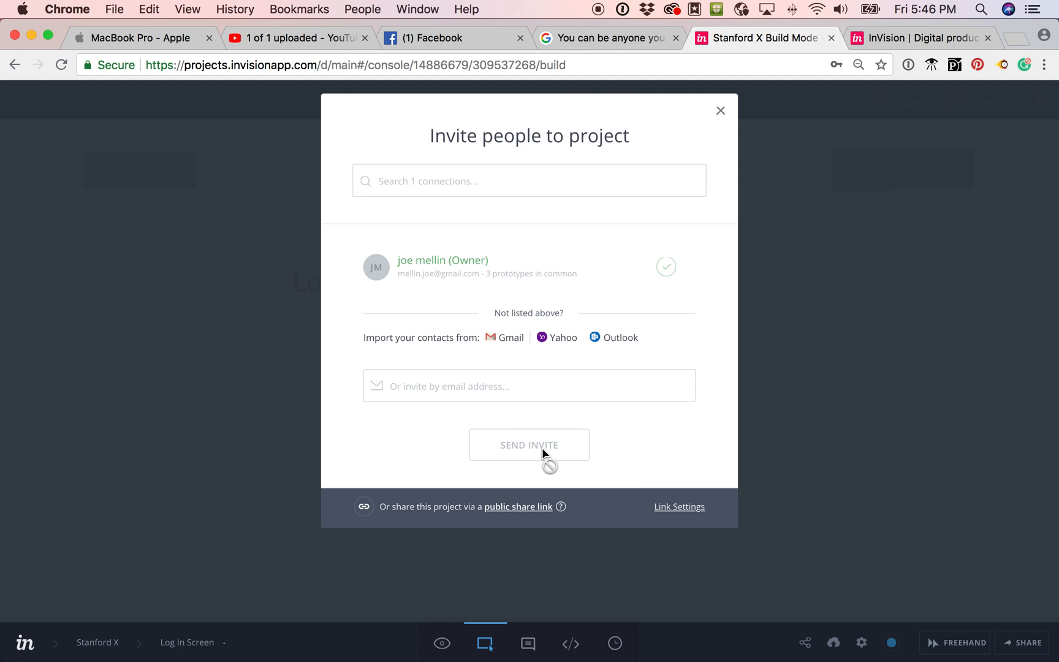
{"action": "left_click", "coordinate": [719, 110]}
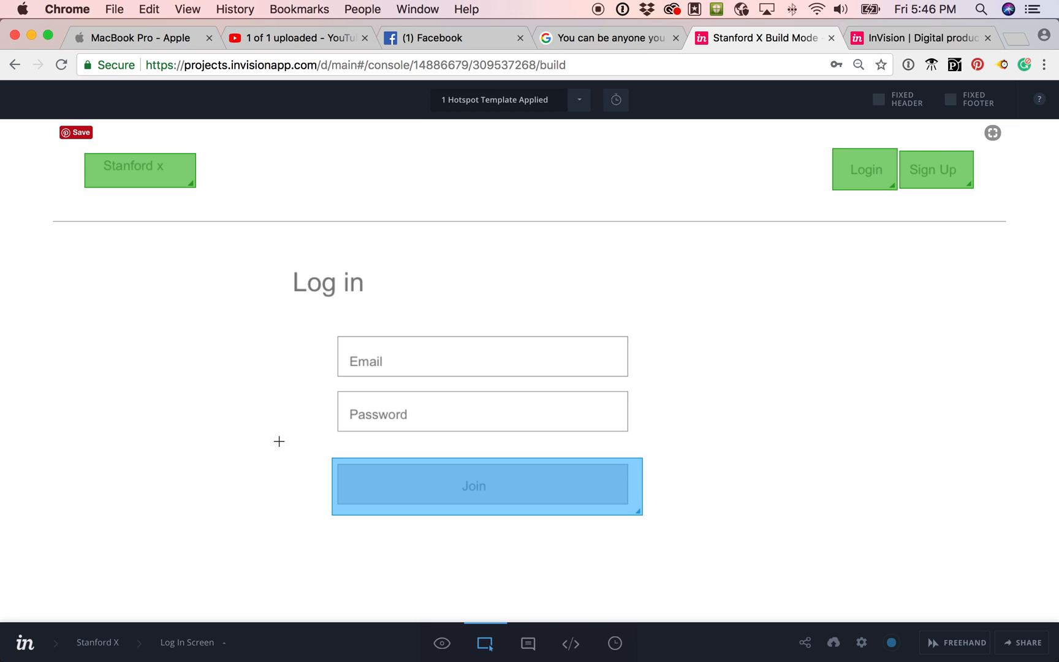
{"action": "mouse_move", "coordinate": [375, 599]}
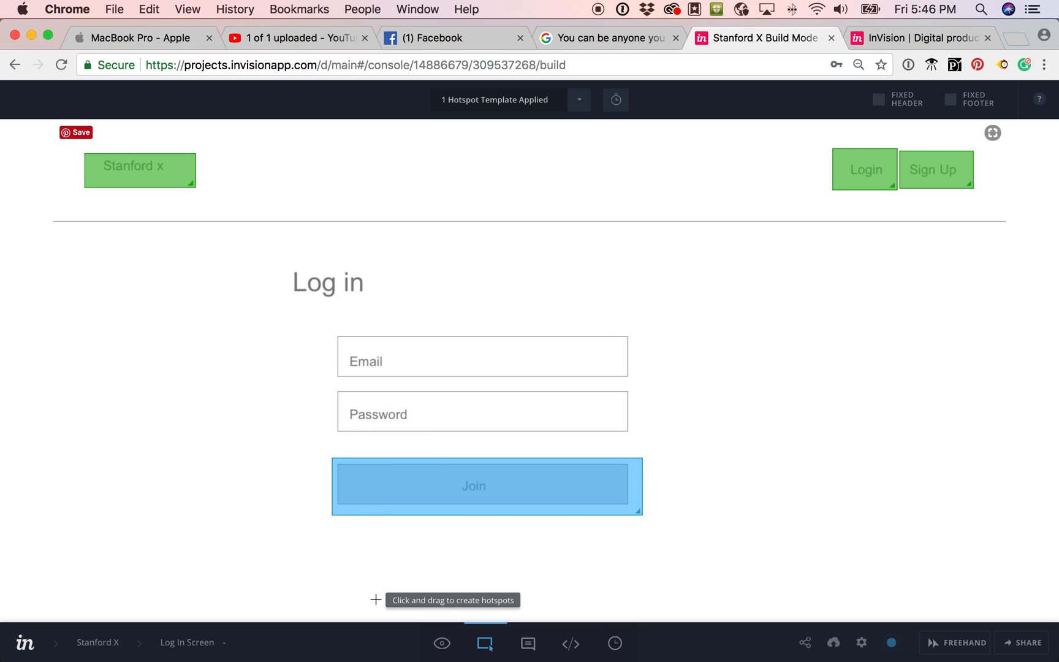
In Comment mode, post "I don't understand this!~" beside the Log In form.
{"action": "left_click", "coordinate": [527, 643]}
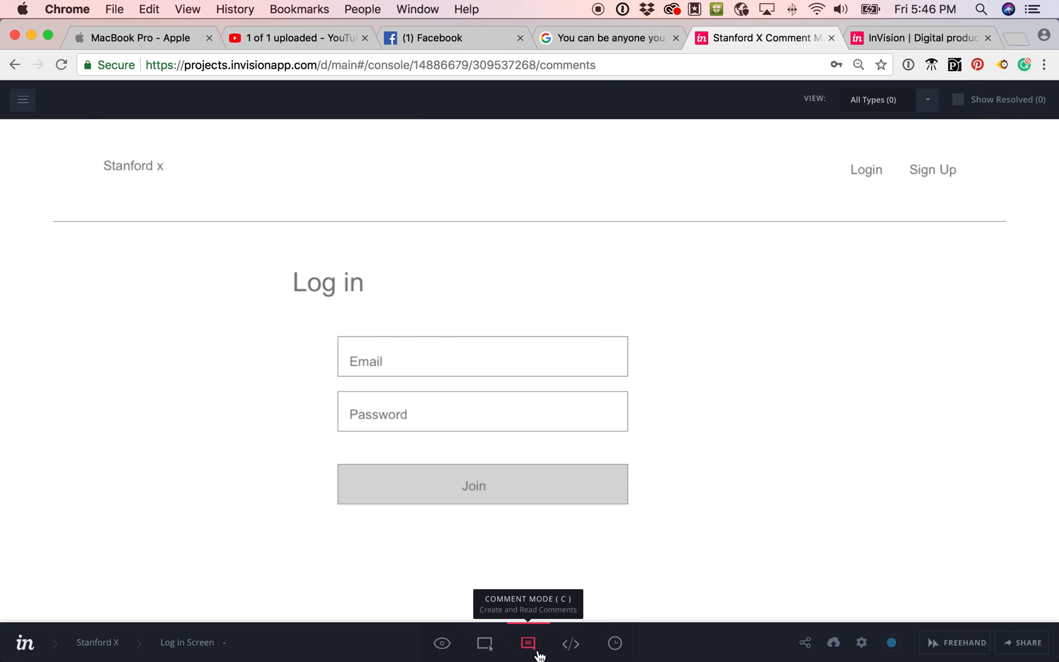
{"action": "left_click", "coordinate": [734, 323]}
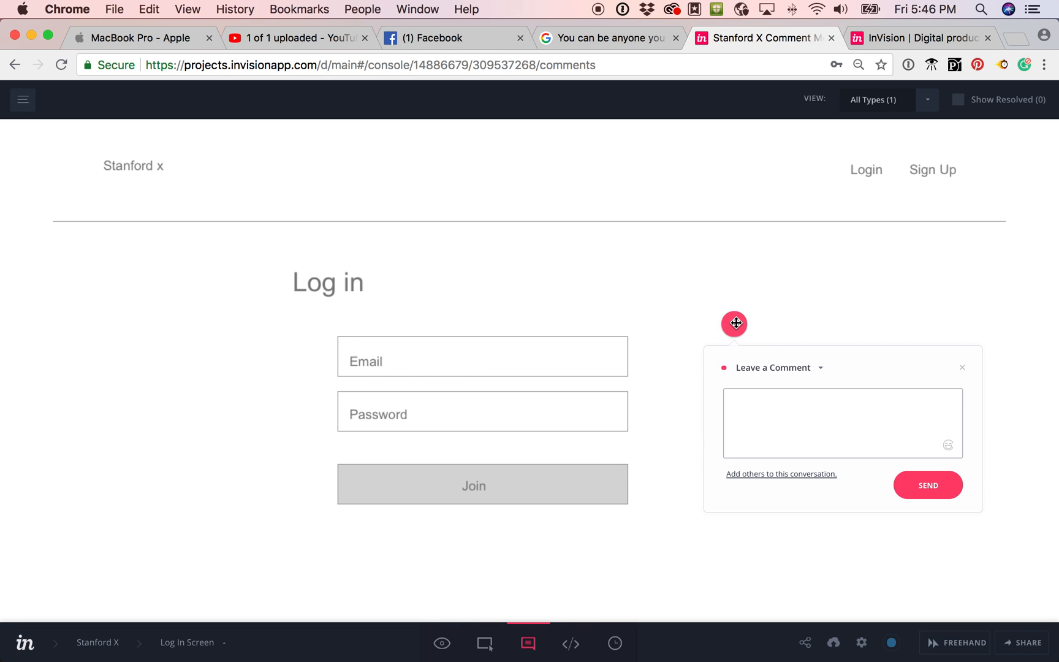
{"action": "type", "text": "I don't und"}
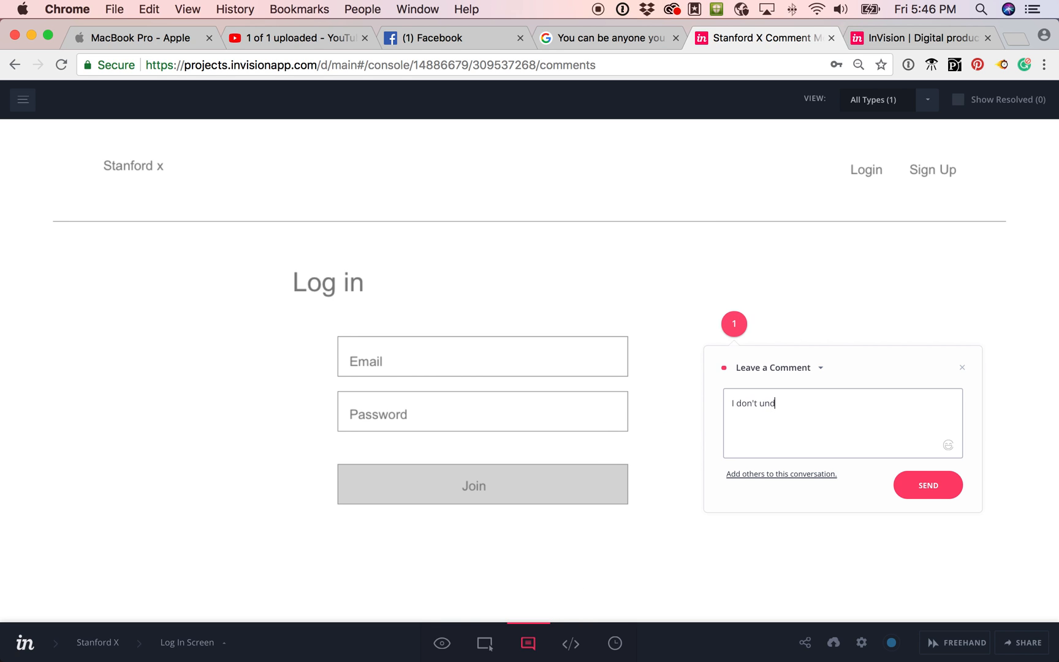
{"action": "type", "text": "erstand this!~"}
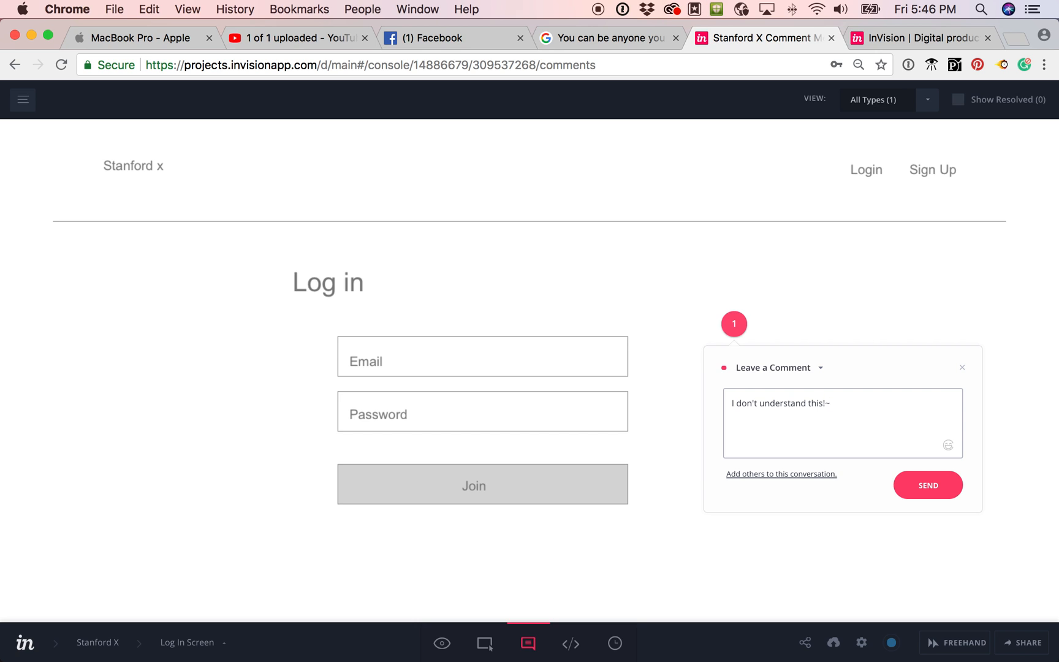
{"action": "left_click", "coordinate": [928, 485]}
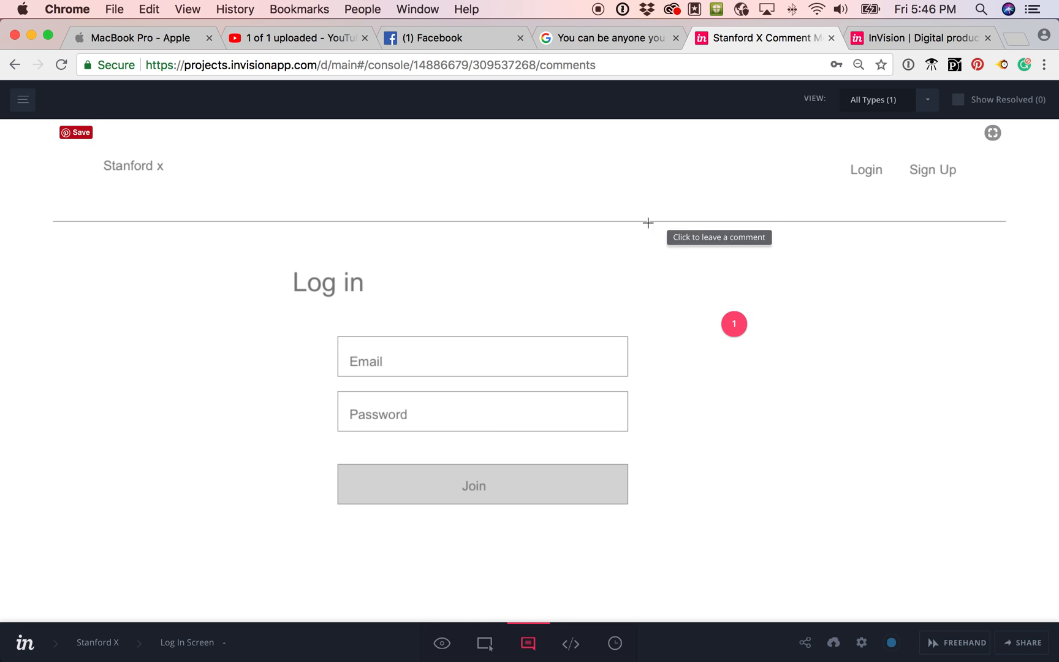
{"action": "mouse_move", "coordinate": [600, 5]}
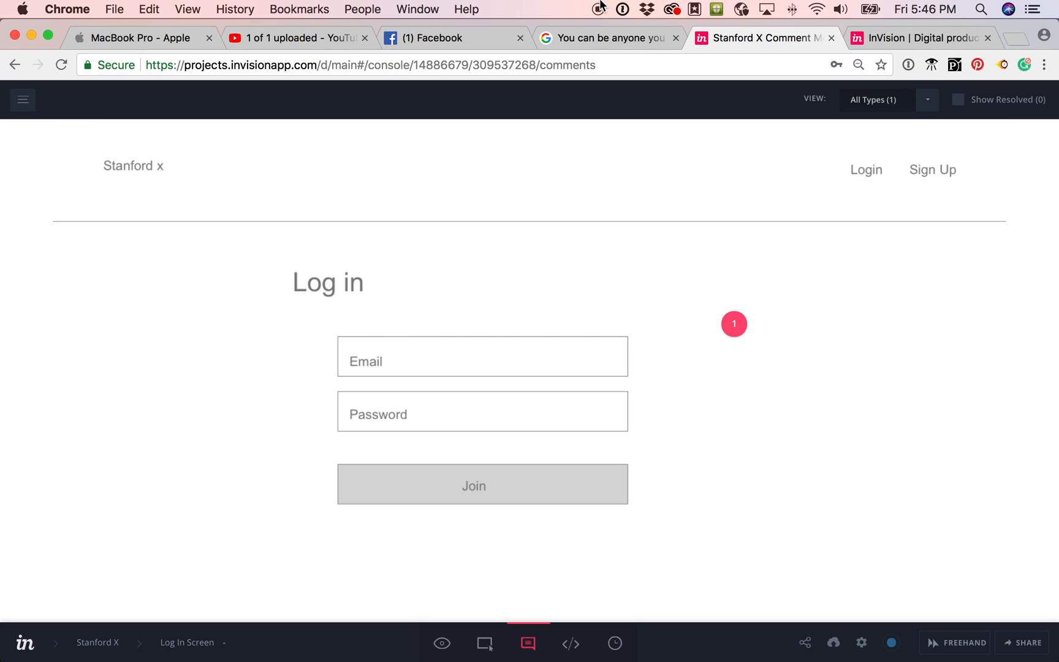